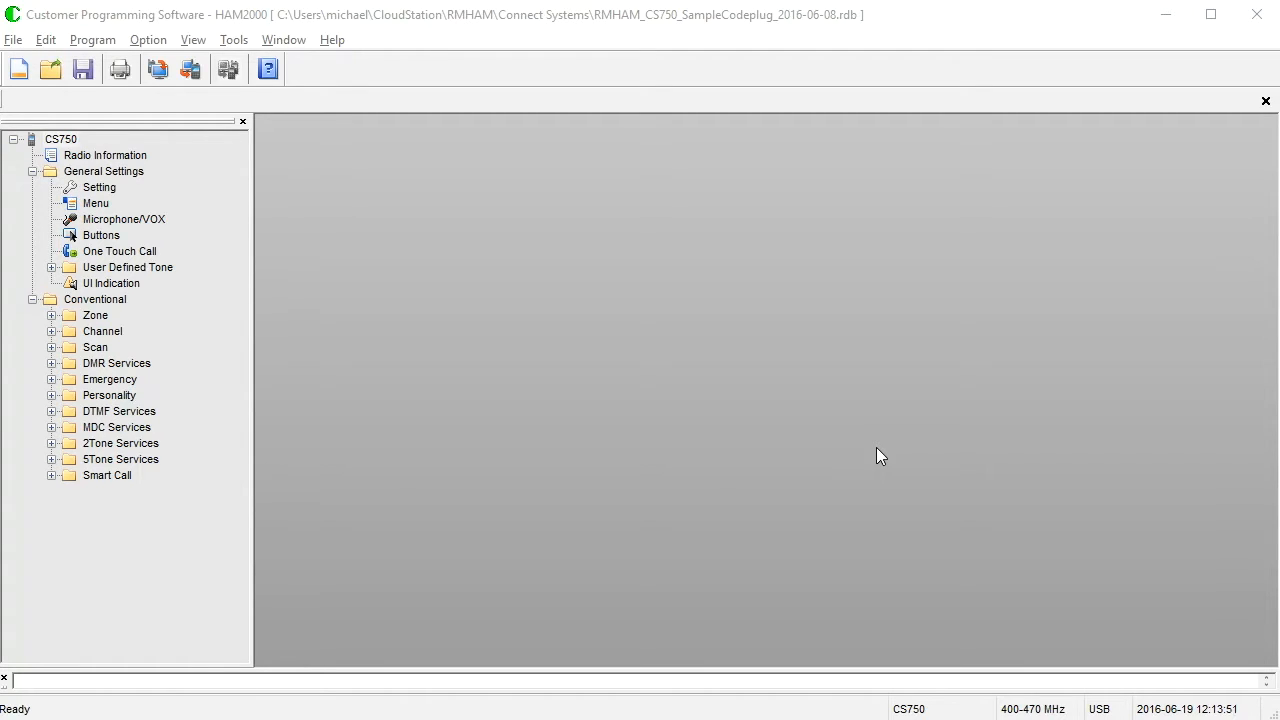
{"action": "mouse_move", "coordinate": [766, 423]}
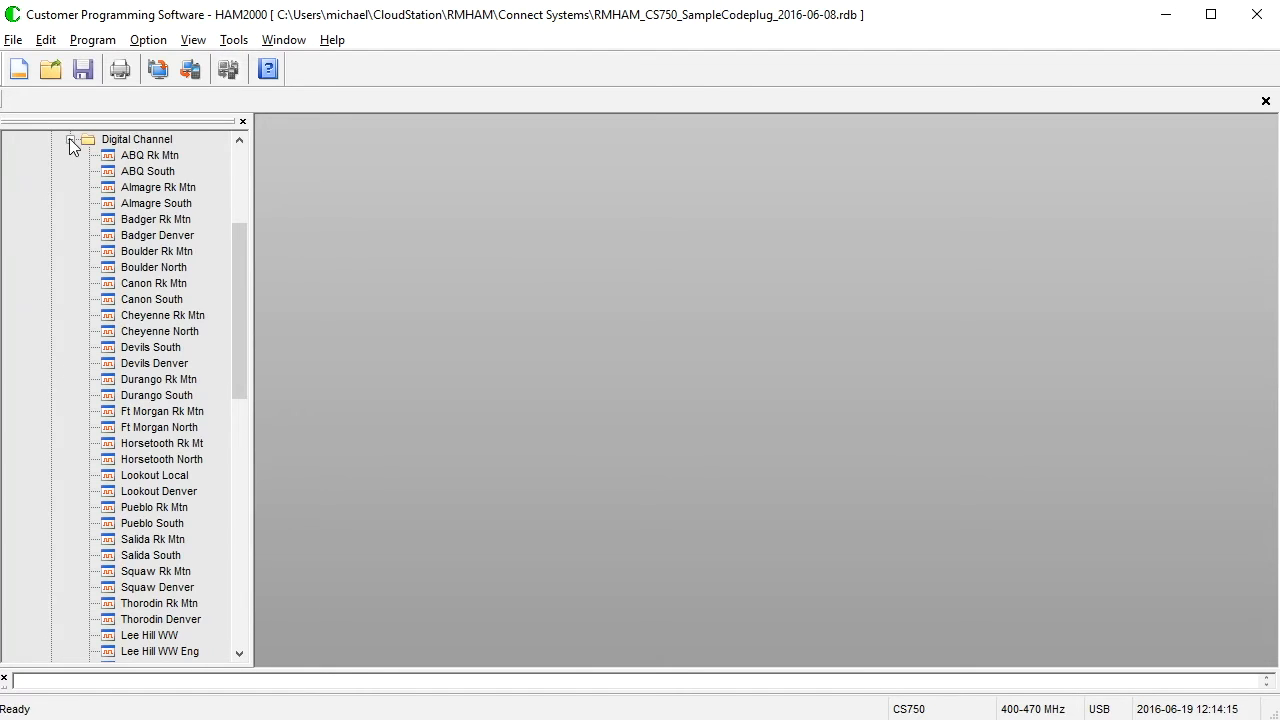
Collapse the Digital Channel group in the channel tree
{"action": "left_click", "coordinate": [72, 139]}
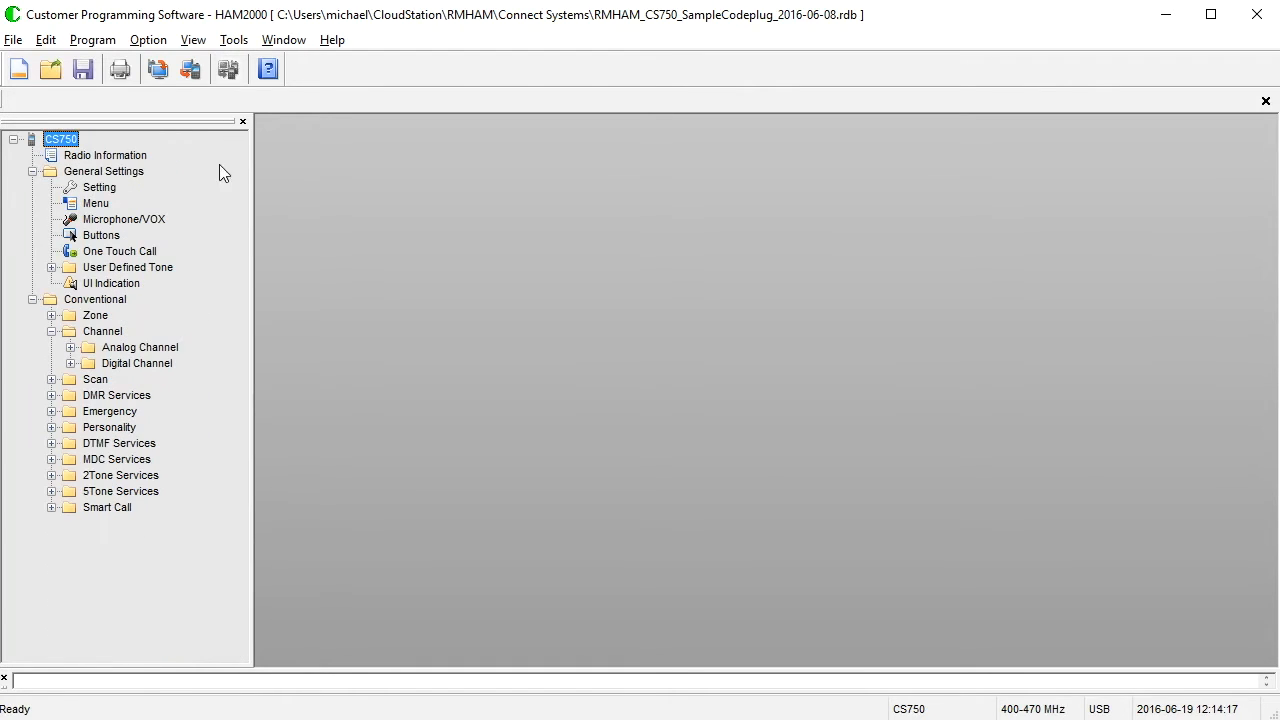
{"action": "mouse_move", "coordinate": [303, 65]}
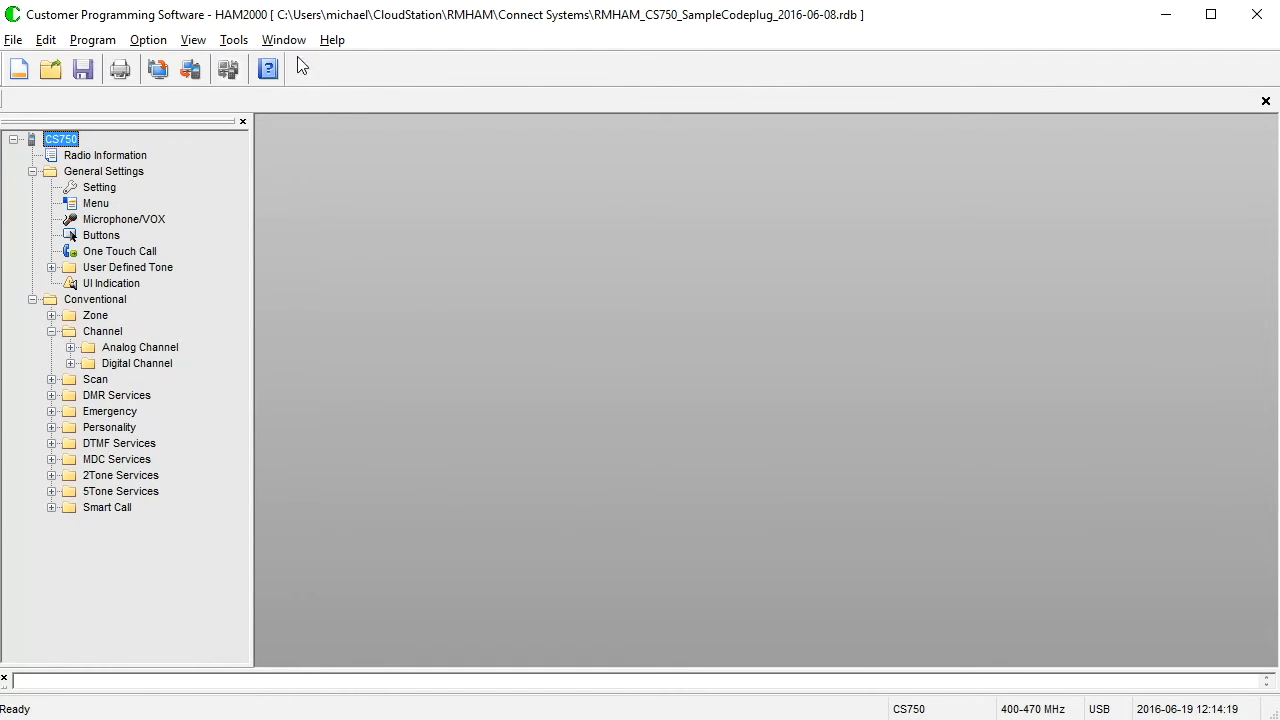
Show the Tools menu holding the channel export and import functions
{"action": "left_click", "coordinate": [233, 40]}
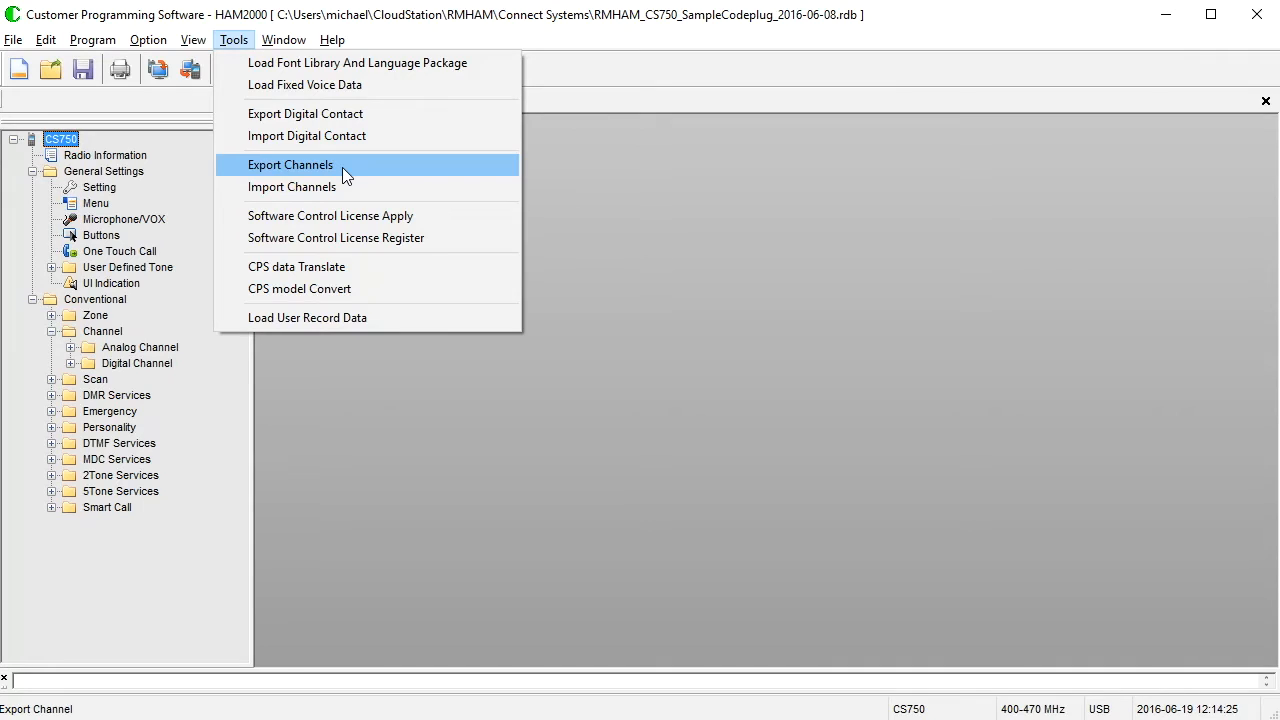
{"action": "mouse_move", "coordinate": [1068, 236]}
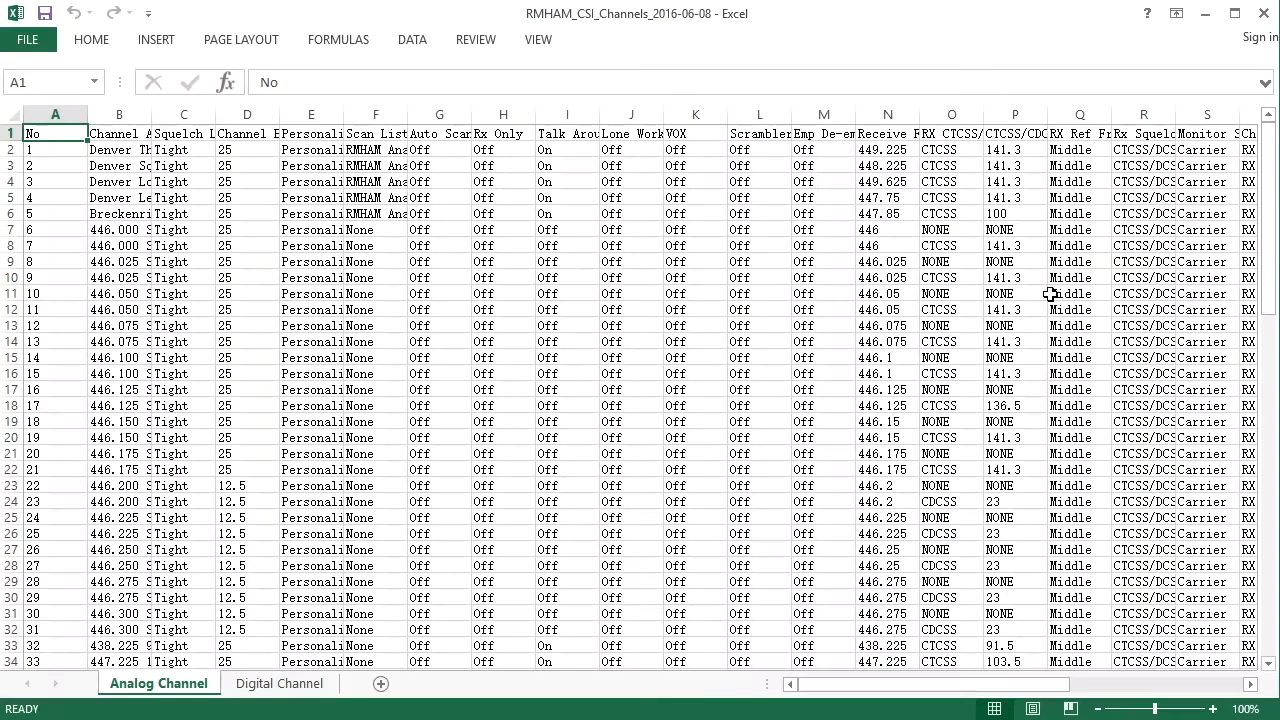
{"action": "mouse_move", "coordinate": [1005, 290]}
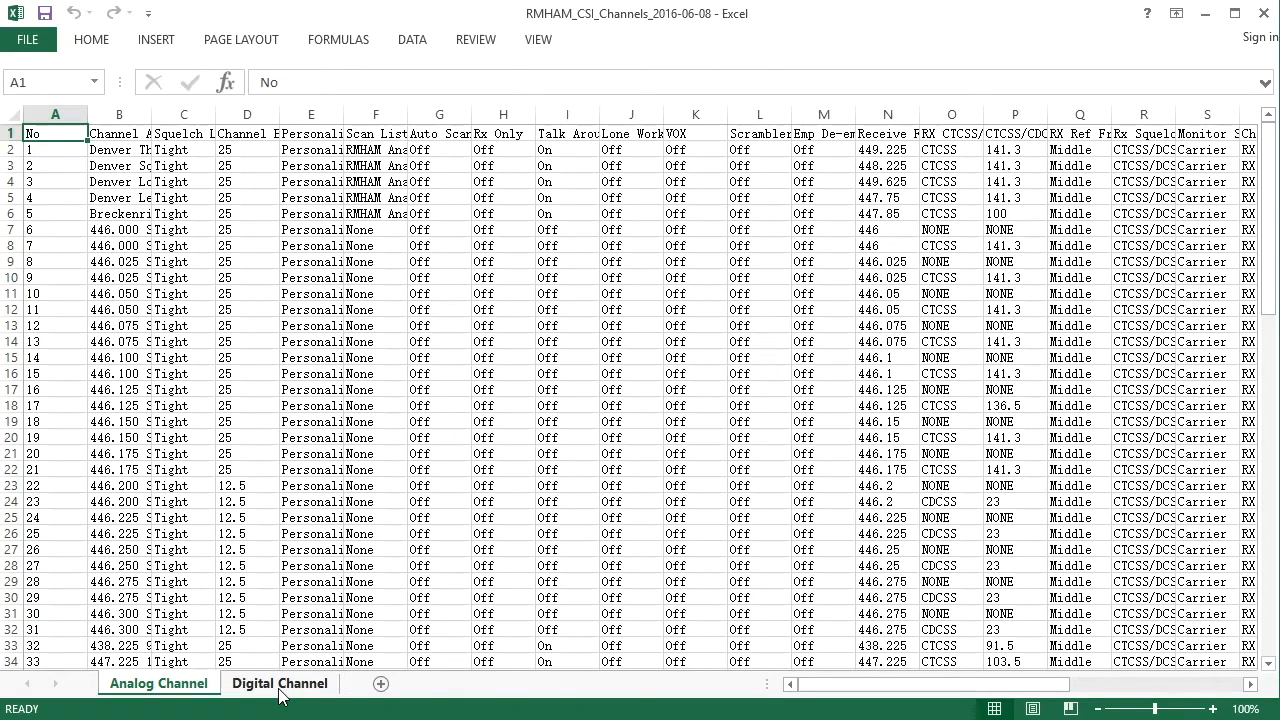
{"action": "left_click", "coordinate": [280, 683]}
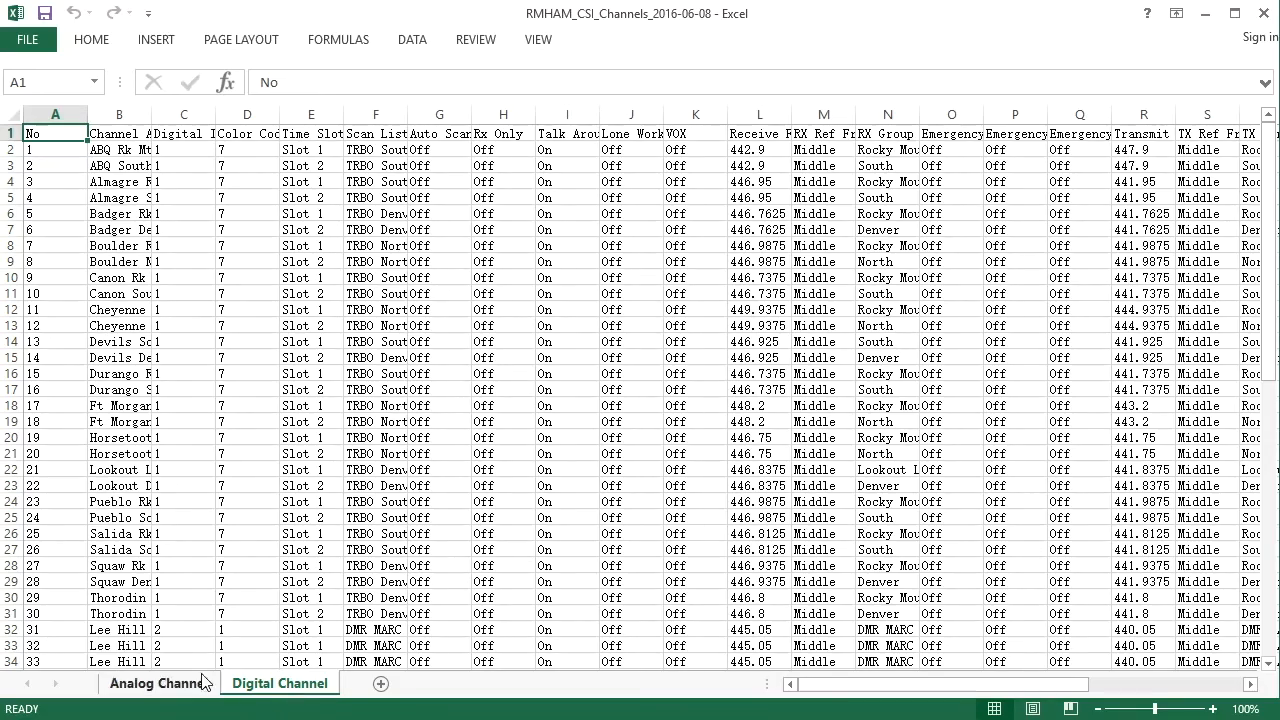
{"action": "left_click", "coordinate": [158, 683]}
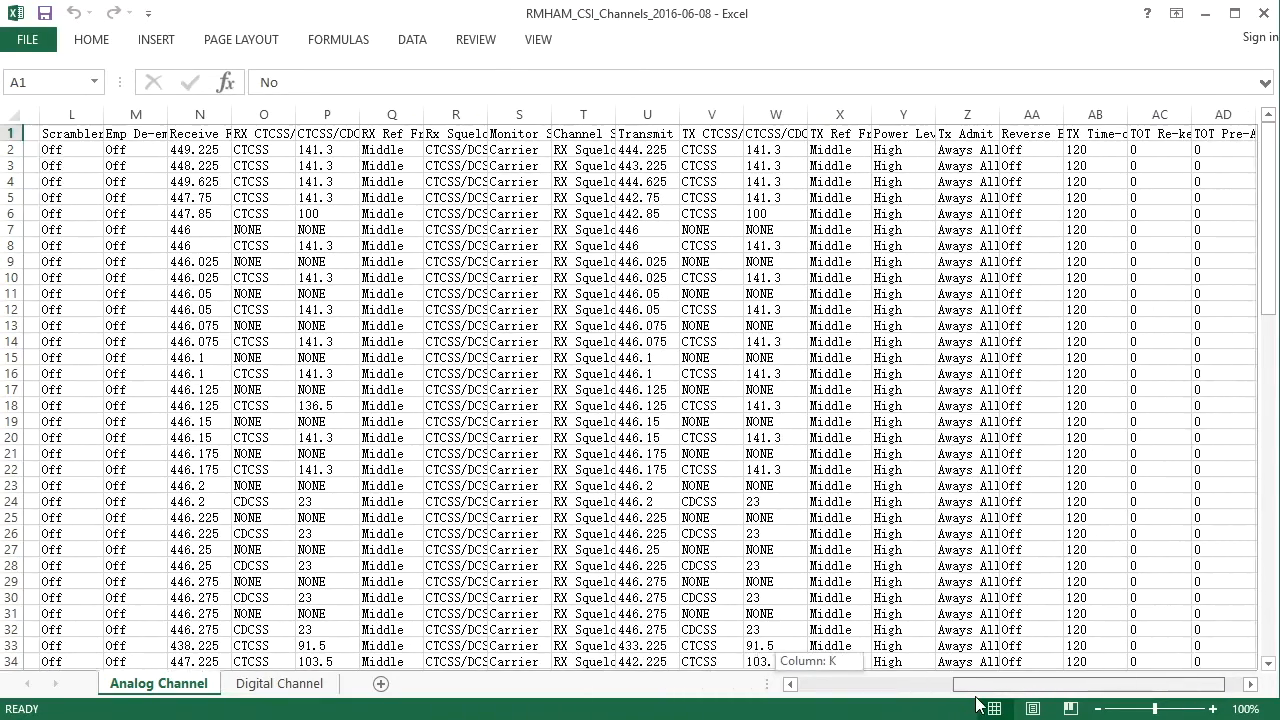
Enter 'Channel Free' in Tx Admit column Z and fill it down all analog channels
{"action": "scroll", "scroll_direction": "right", "scroll_amount": 3}
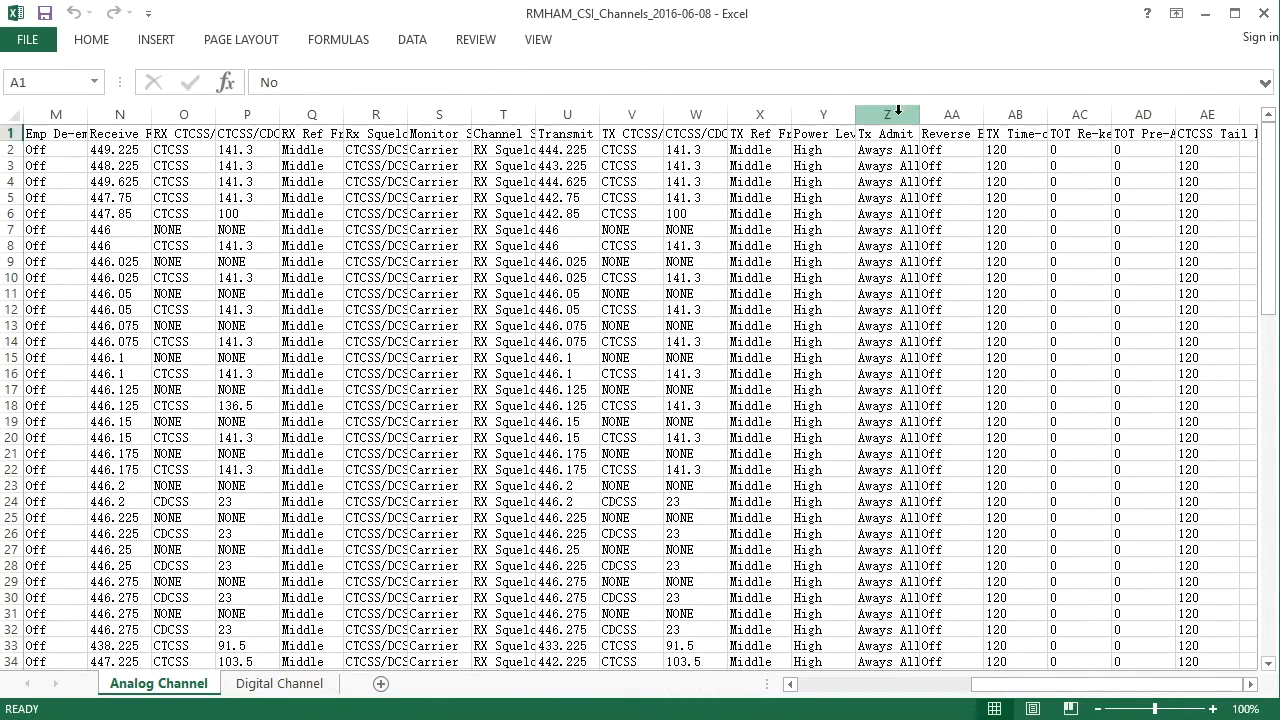
{"action": "left_click", "coordinate": [887, 114]}
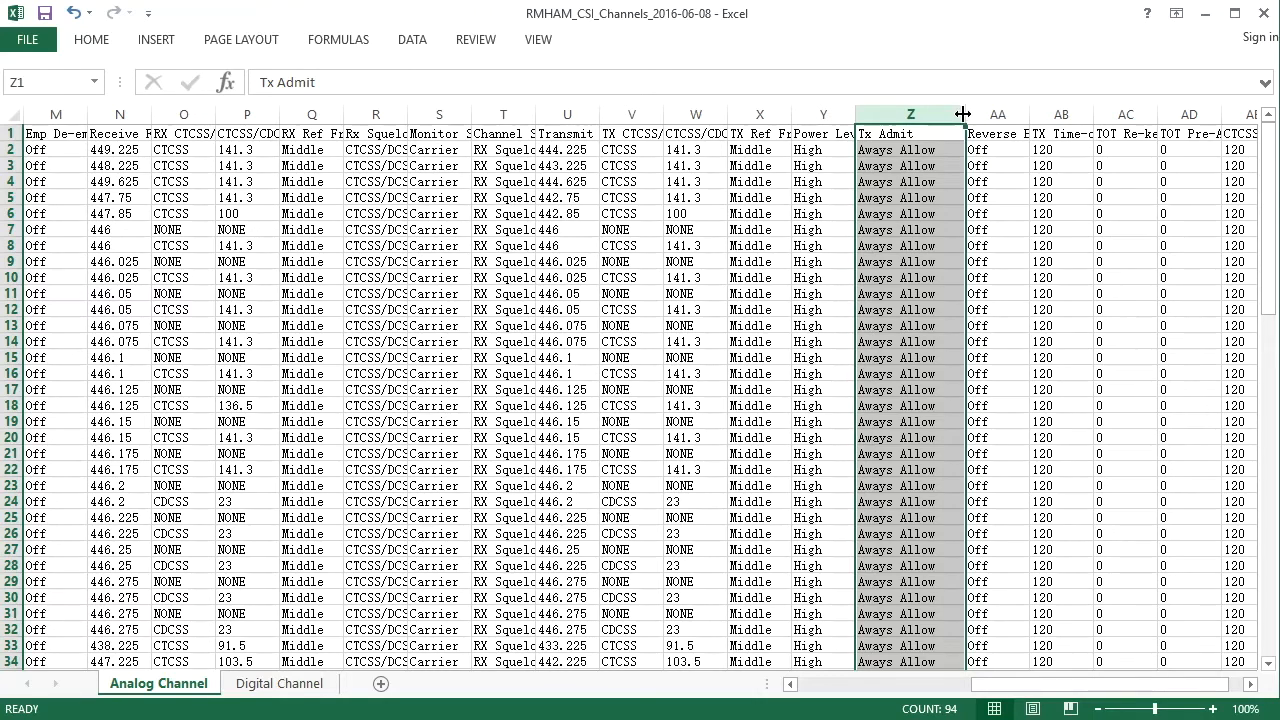
{"action": "type", "text": "c"}
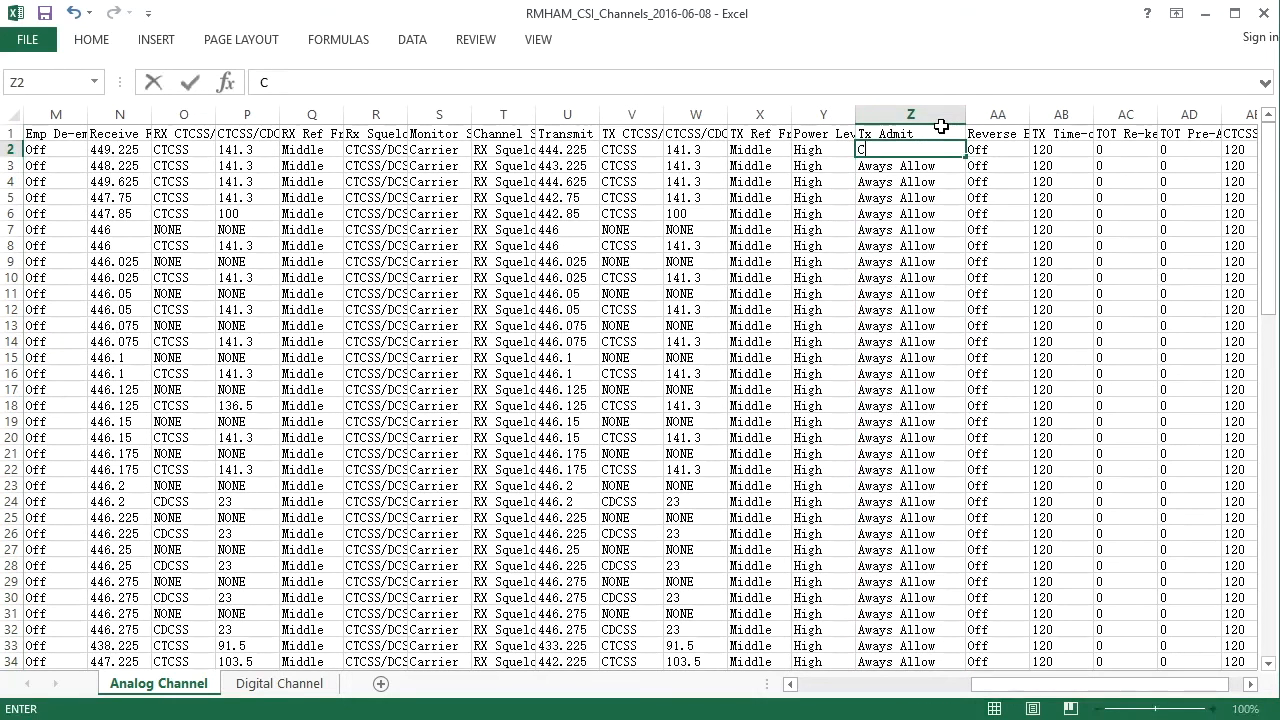
{"action": "type", "text": "hannel Free"}
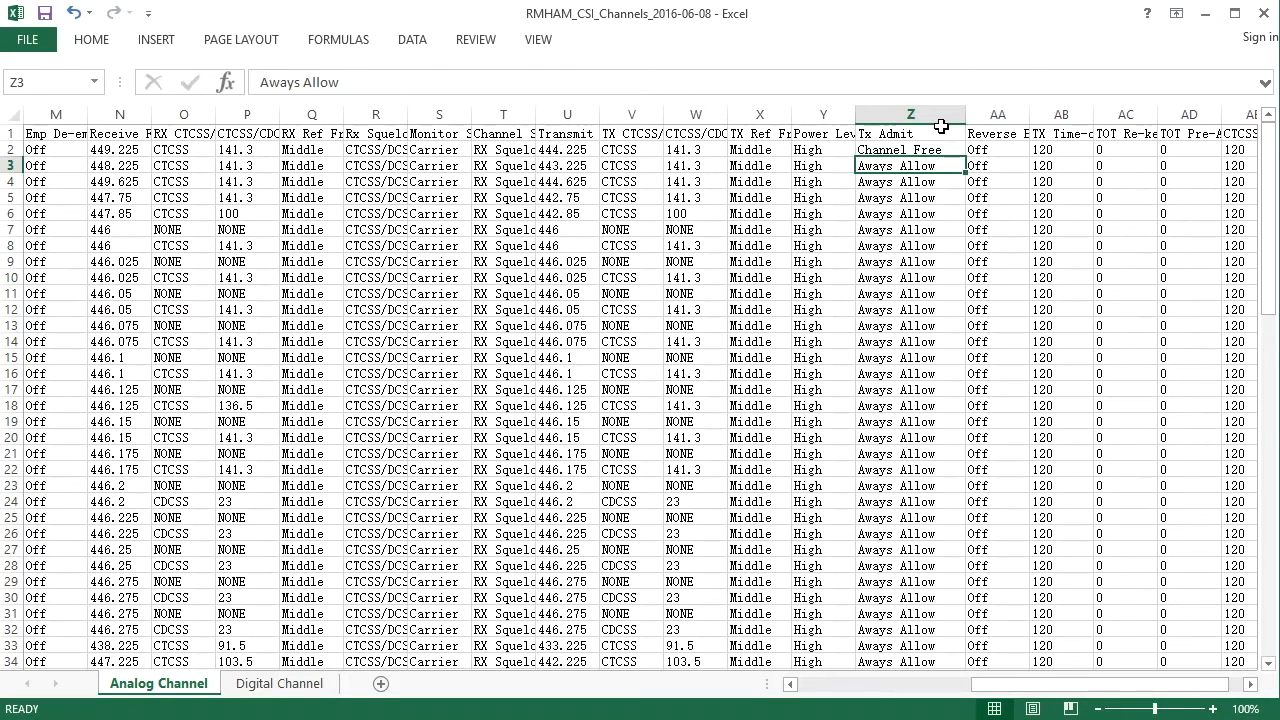
{"action": "mouse_move", "coordinate": [965, 171]}
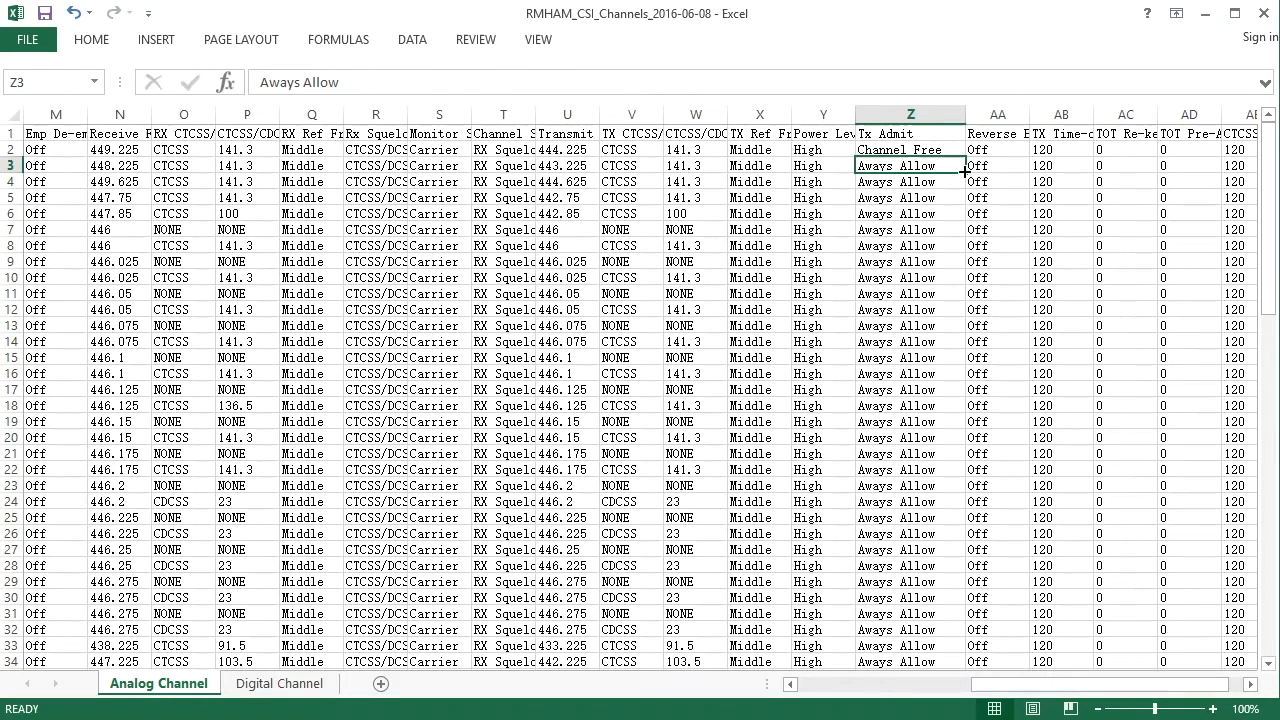
{"action": "left_click", "coordinate": [910, 149]}
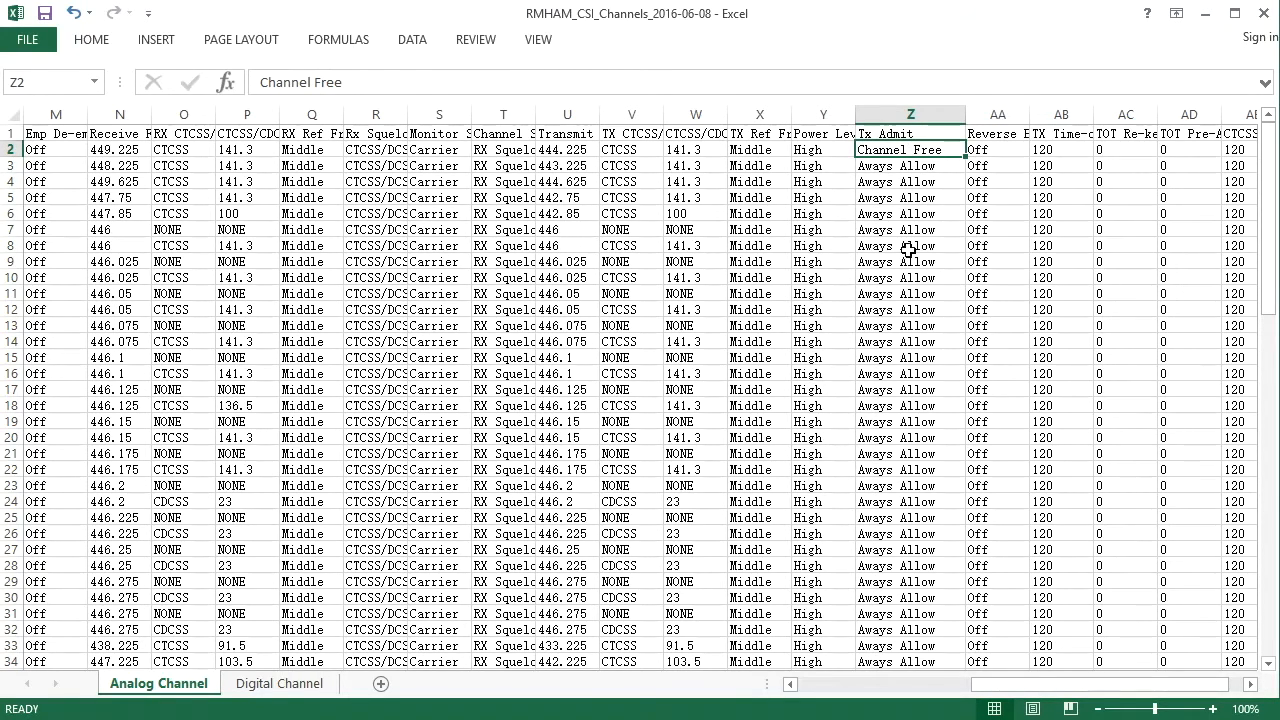
{"action": "scroll", "scroll_direction": "down", "scroll_amount": 3}
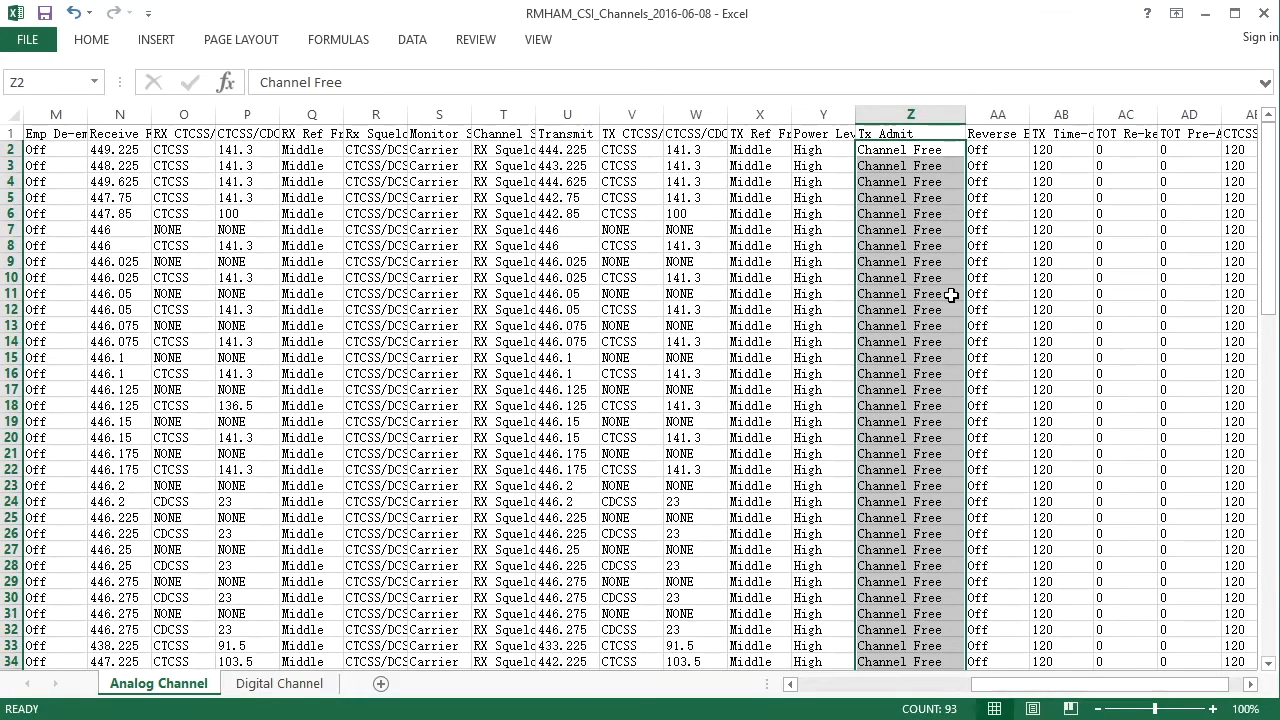
{"action": "scroll", "scroll_direction": "down", "scroll_amount": 3}
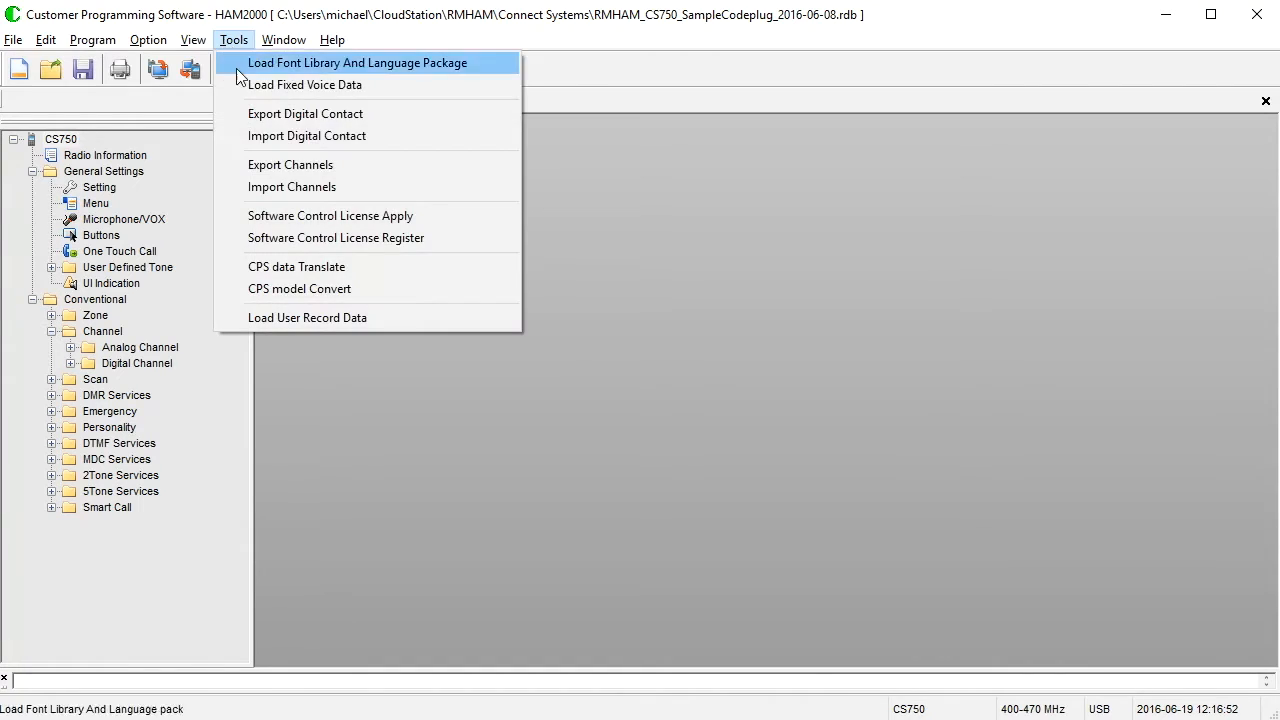
{"action": "mouse_move", "coordinate": [305, 188]}
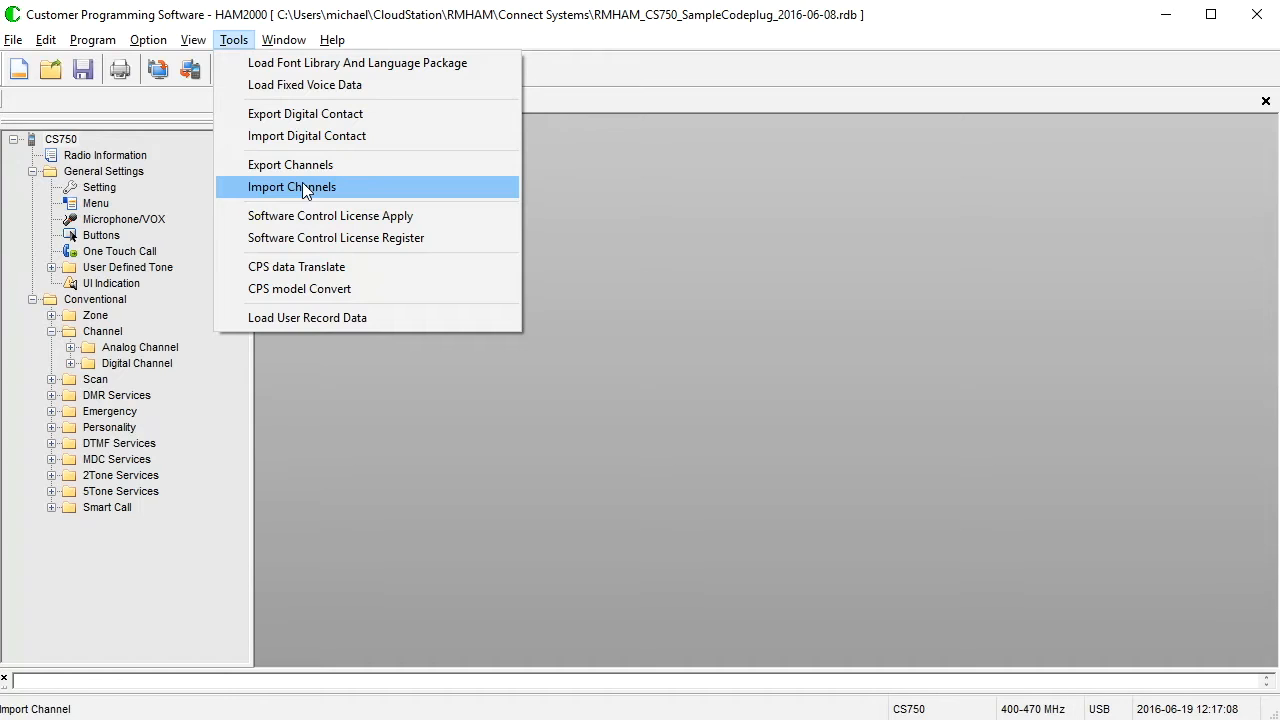
{"action": "mouse_move", "coordinate": [733, 144]}
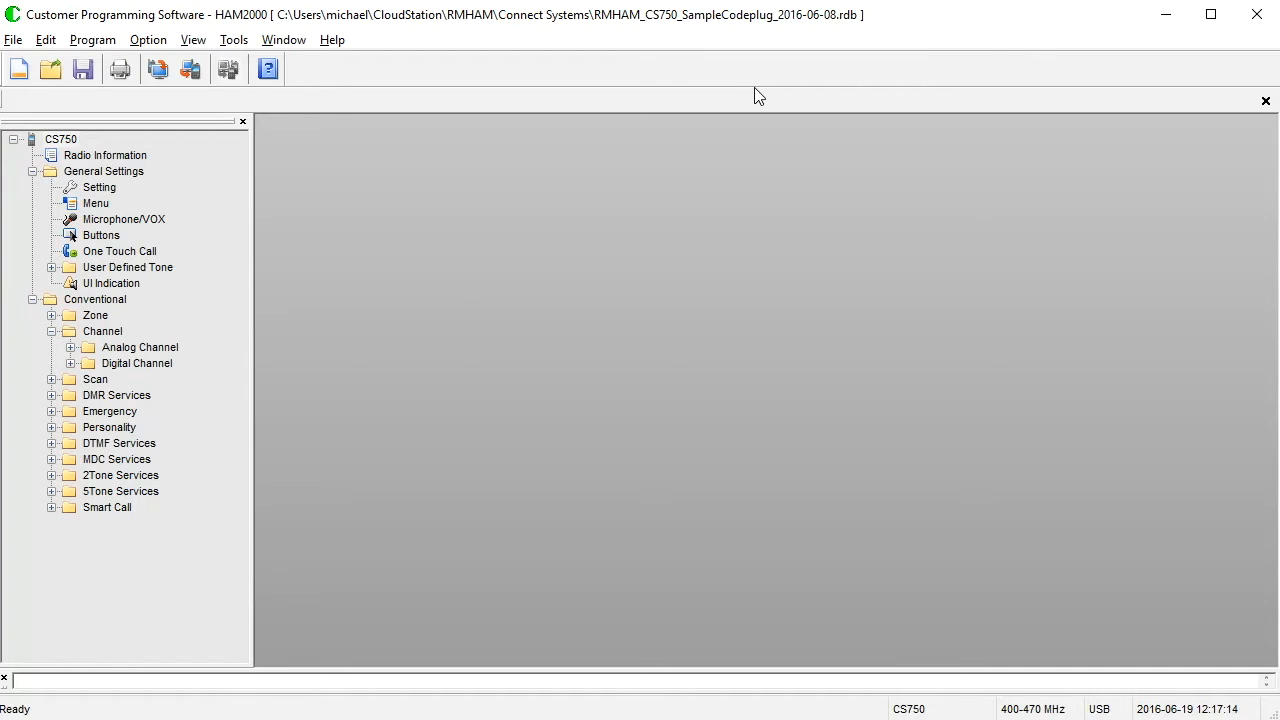
{"action": "mouse_move", "coordinate": [268, 177]}
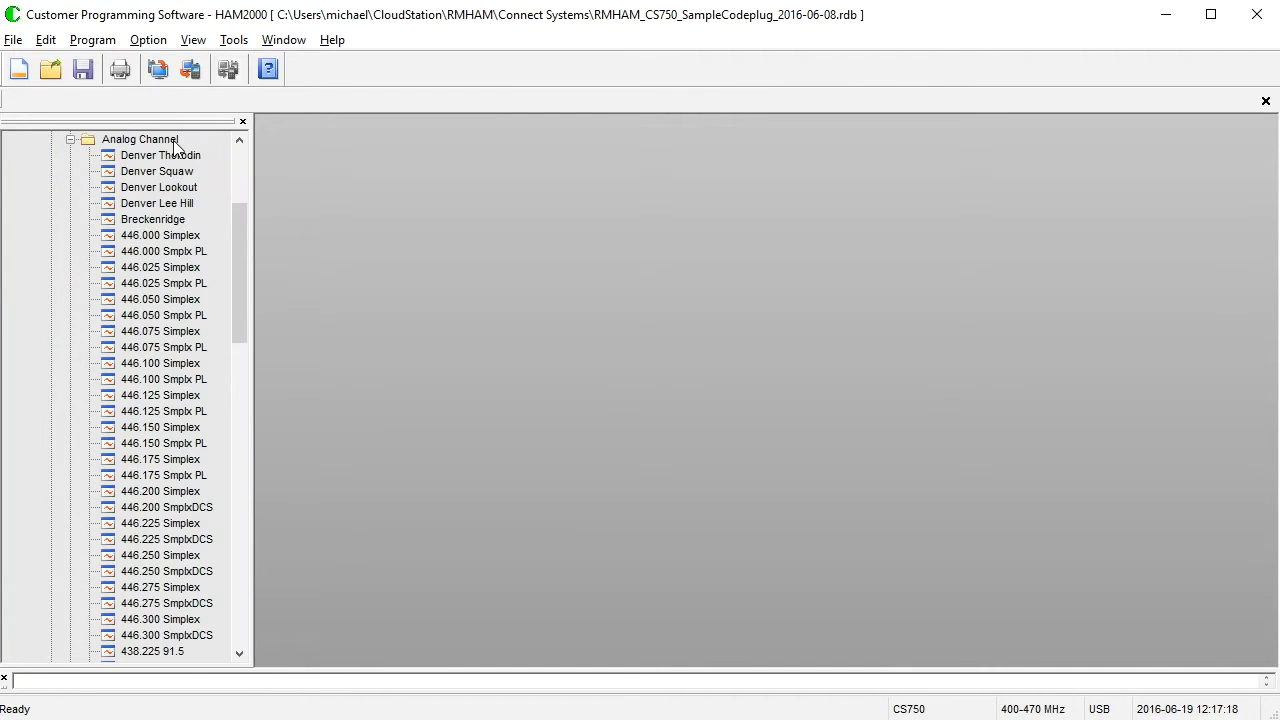
Open Denver Thorodin, advance to Denver Lookout, and set Tx Admit to Always Allow
{"action": "double_click", "coordinate": [160, 155]}
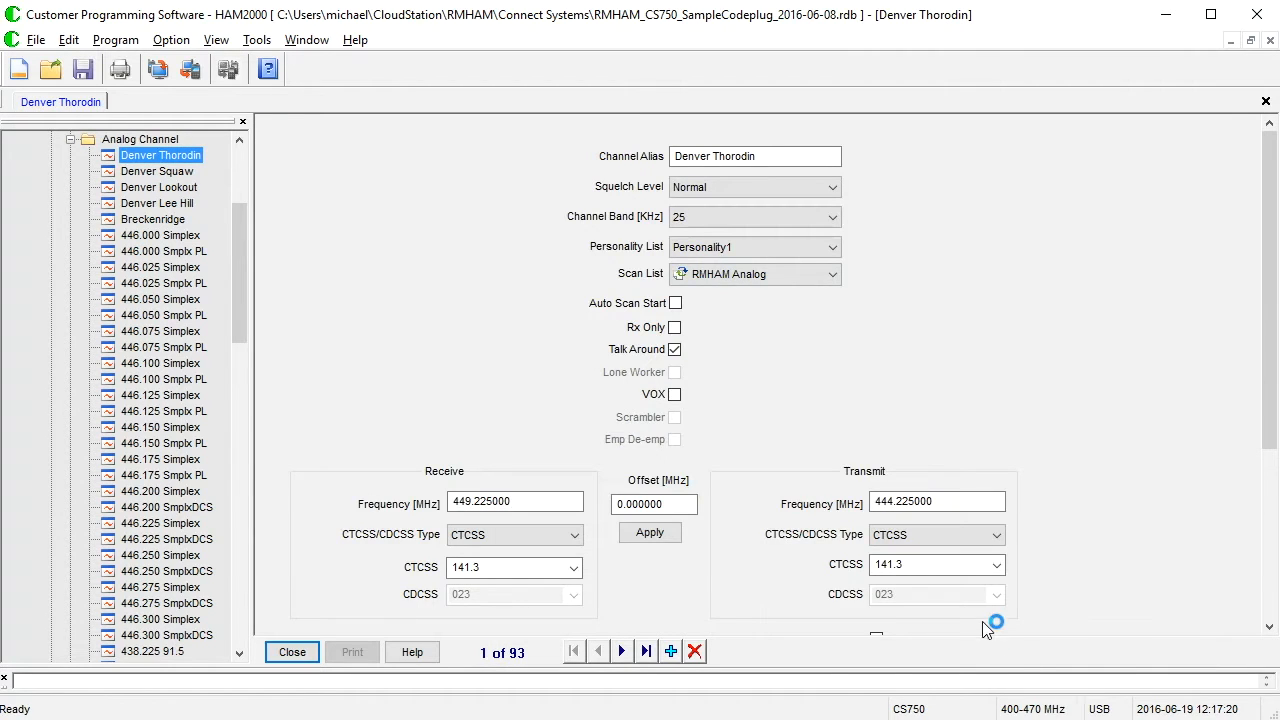
{"action": "scroll", "scroll_direction": "down", "scroll_amount": 3}
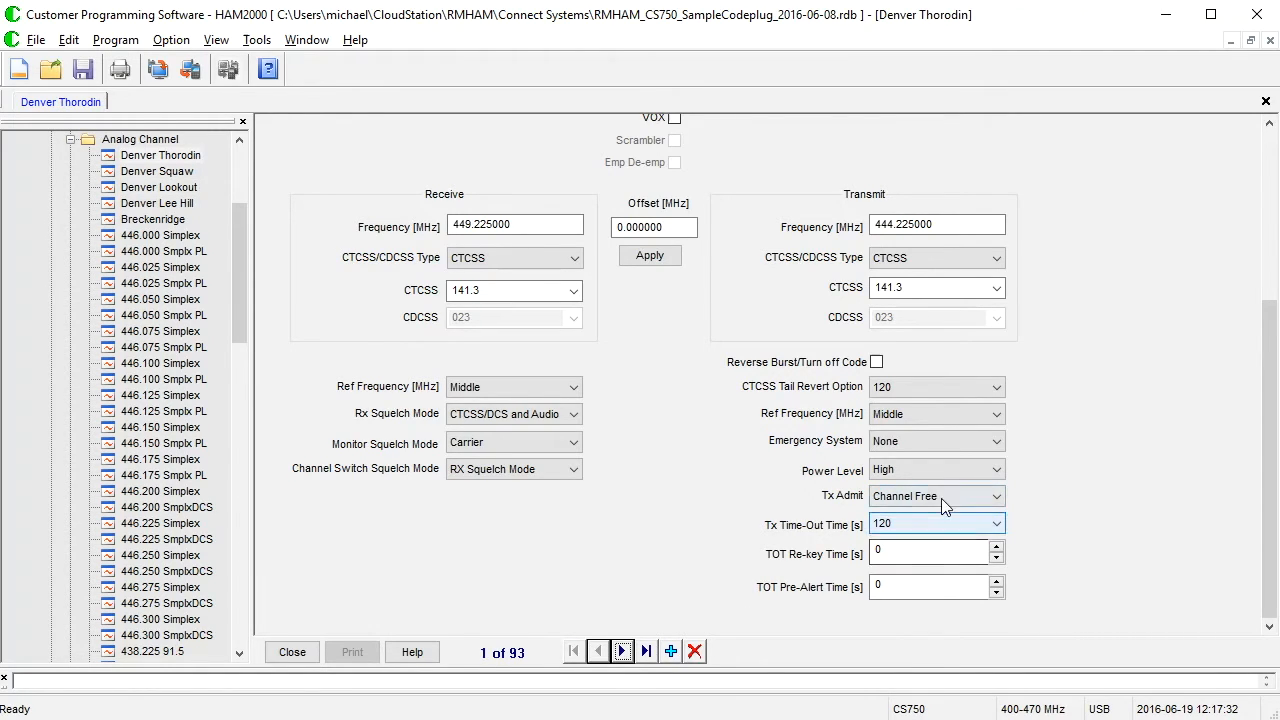
{"action": "left_click", "coordinate": [935, 496]}
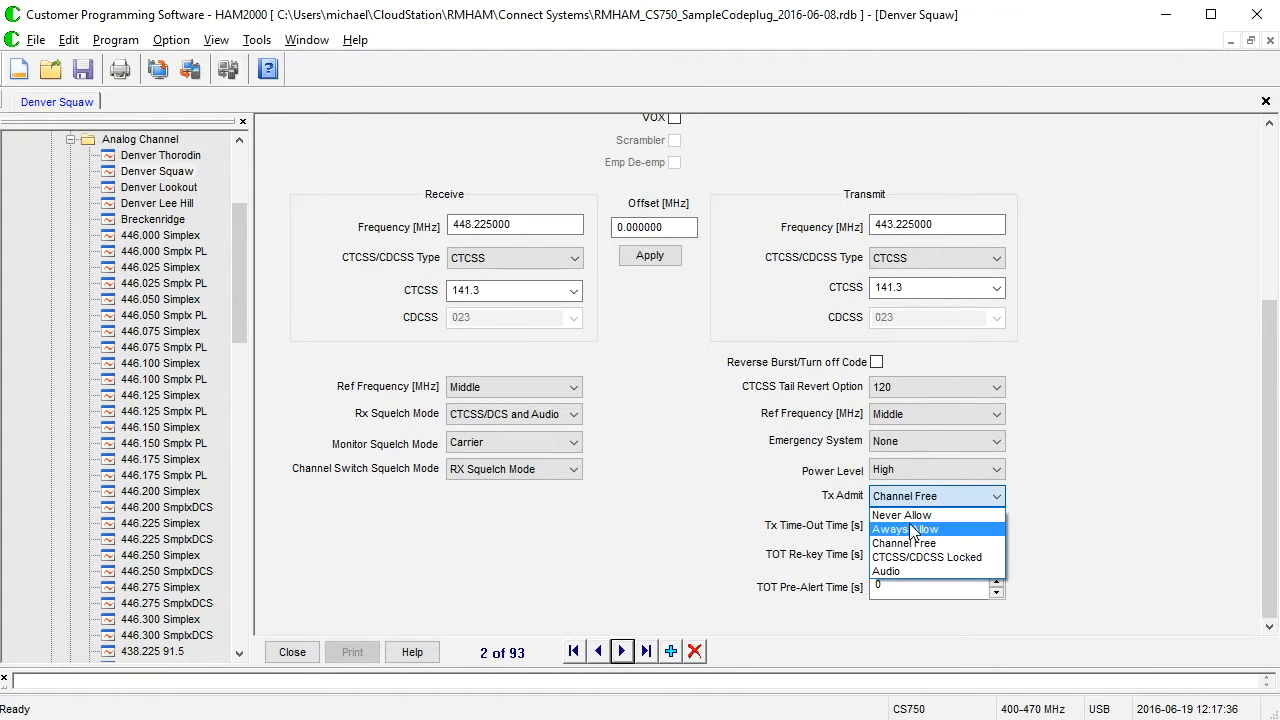
{"action": "left_click", "coordinate": [905, 529]}
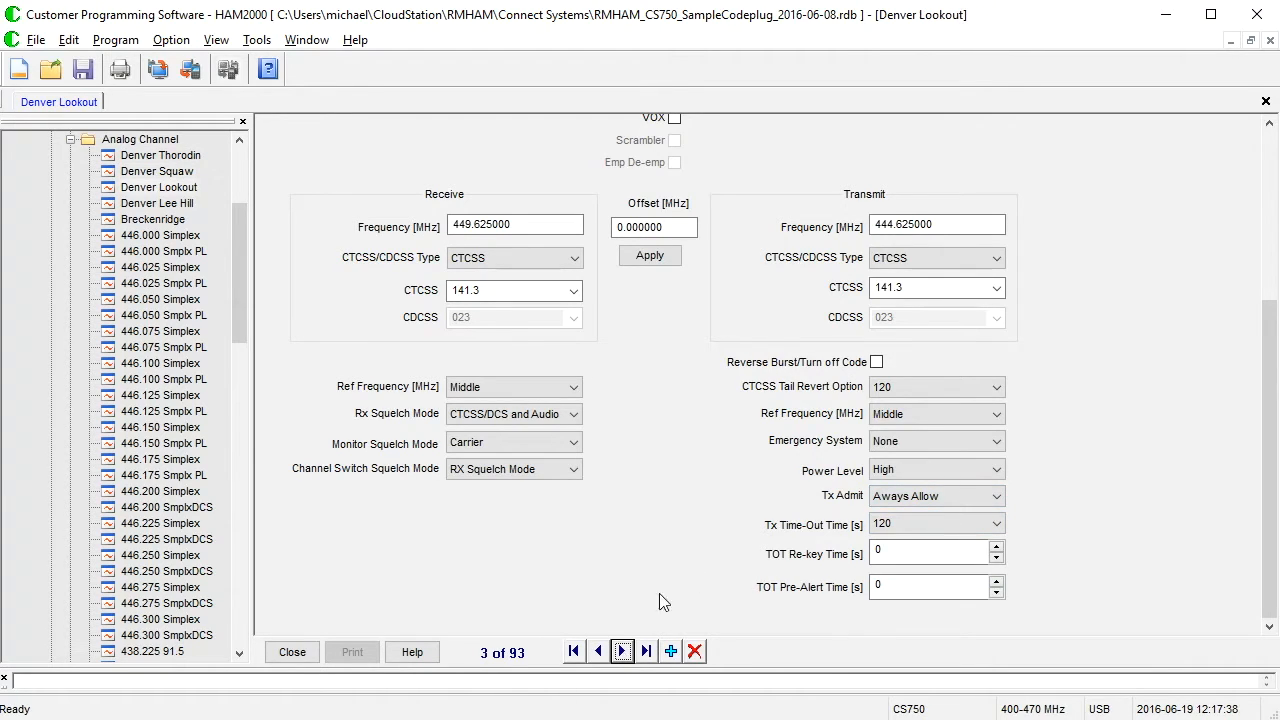
{"action": "mouse_move", "coordinate": [658, 561]}
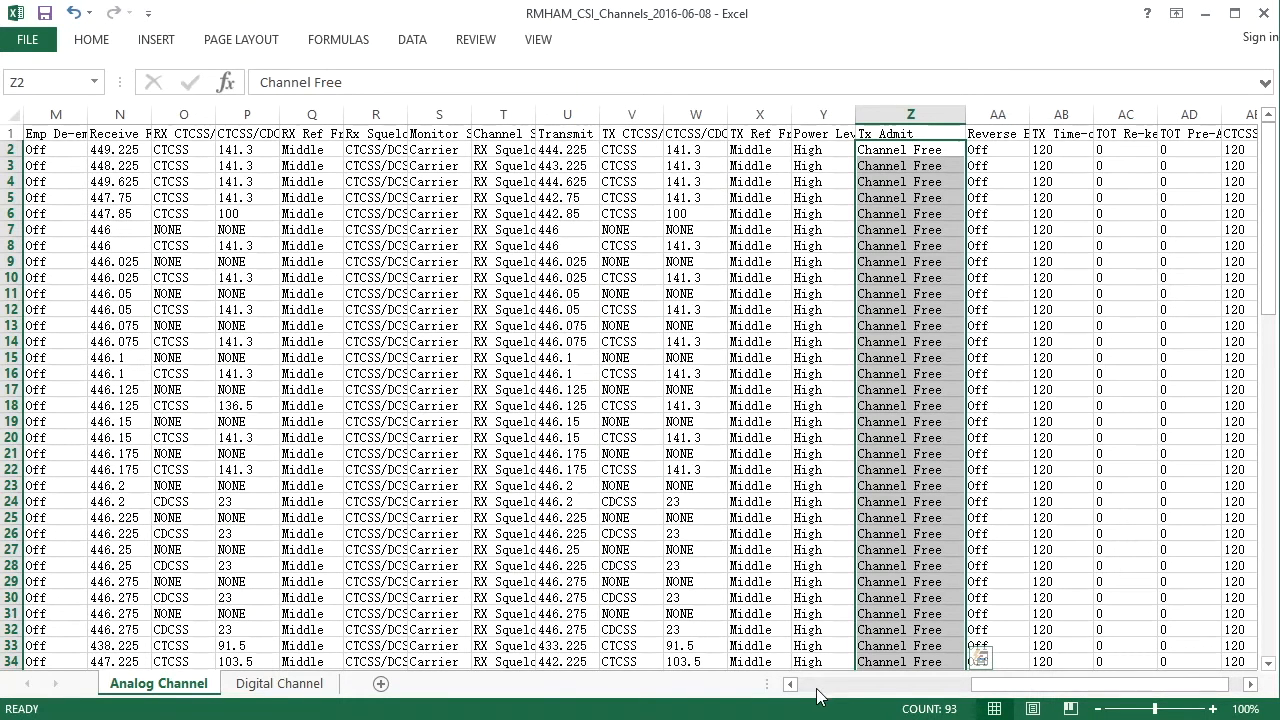
{"action": "scroll", "scroll_direction": "left", "scroll_amount": 3}
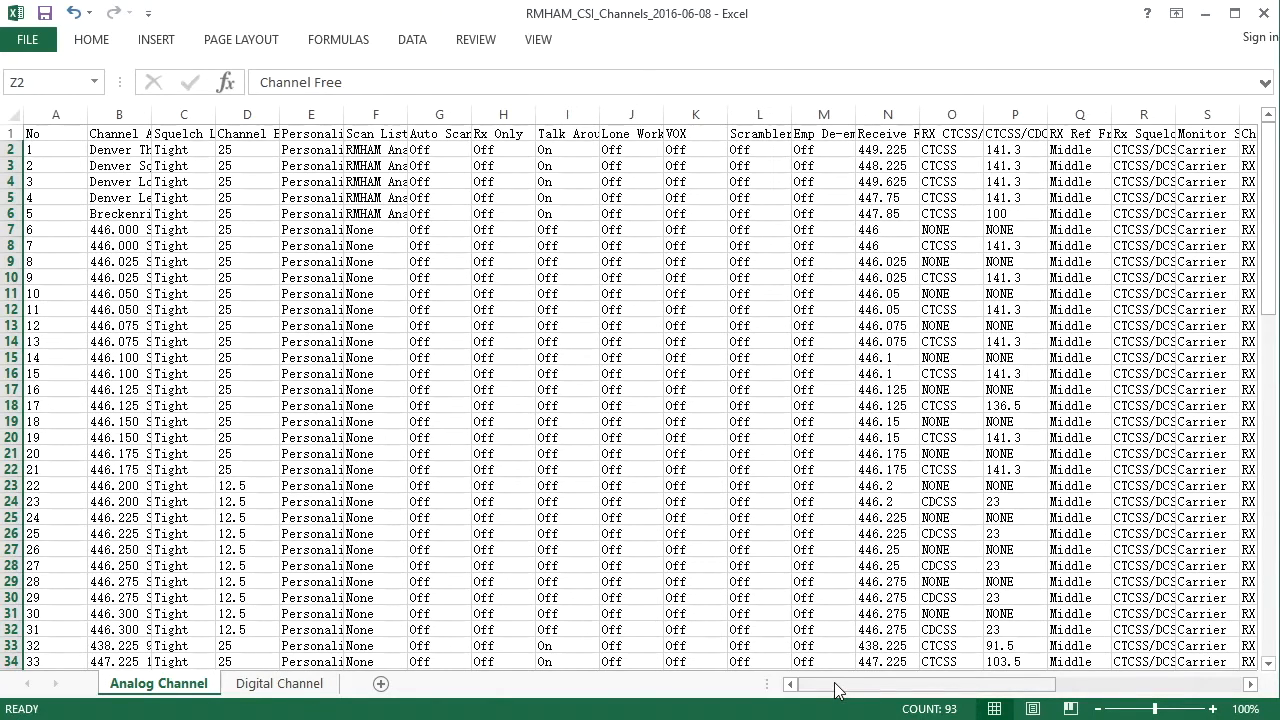
Show the Digital Channel sheet and select the RX Group List column at N2
{"action": "left_click", "coordinate": [279, 683]}
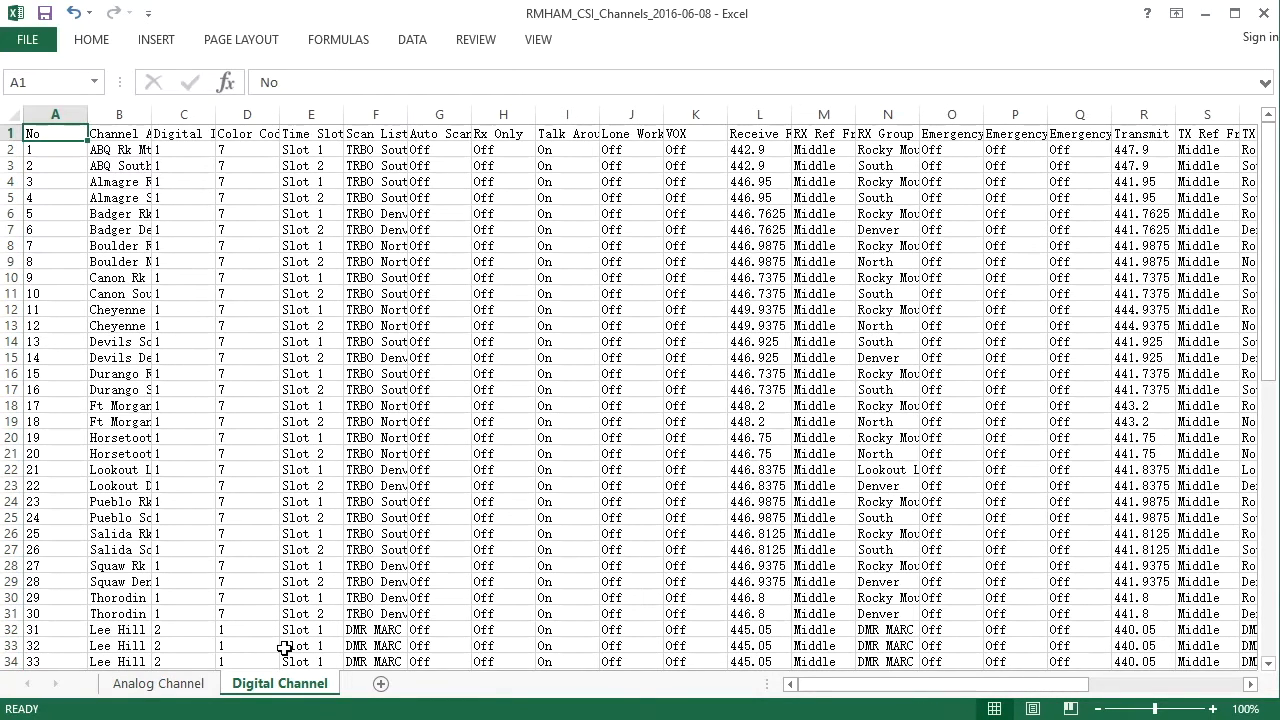
{"action": "mouse_move", "coordinate": [667, 410]}
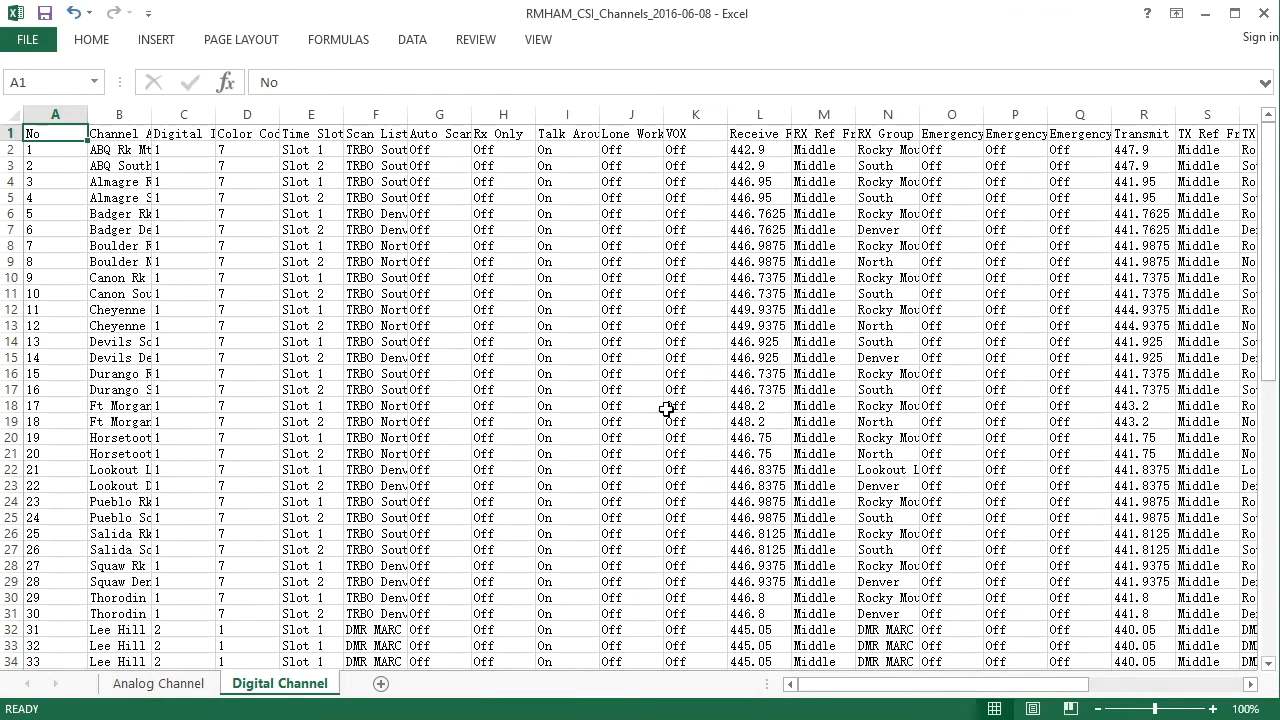
{"action": "mouse_move", "coordinate": [658, 397]}
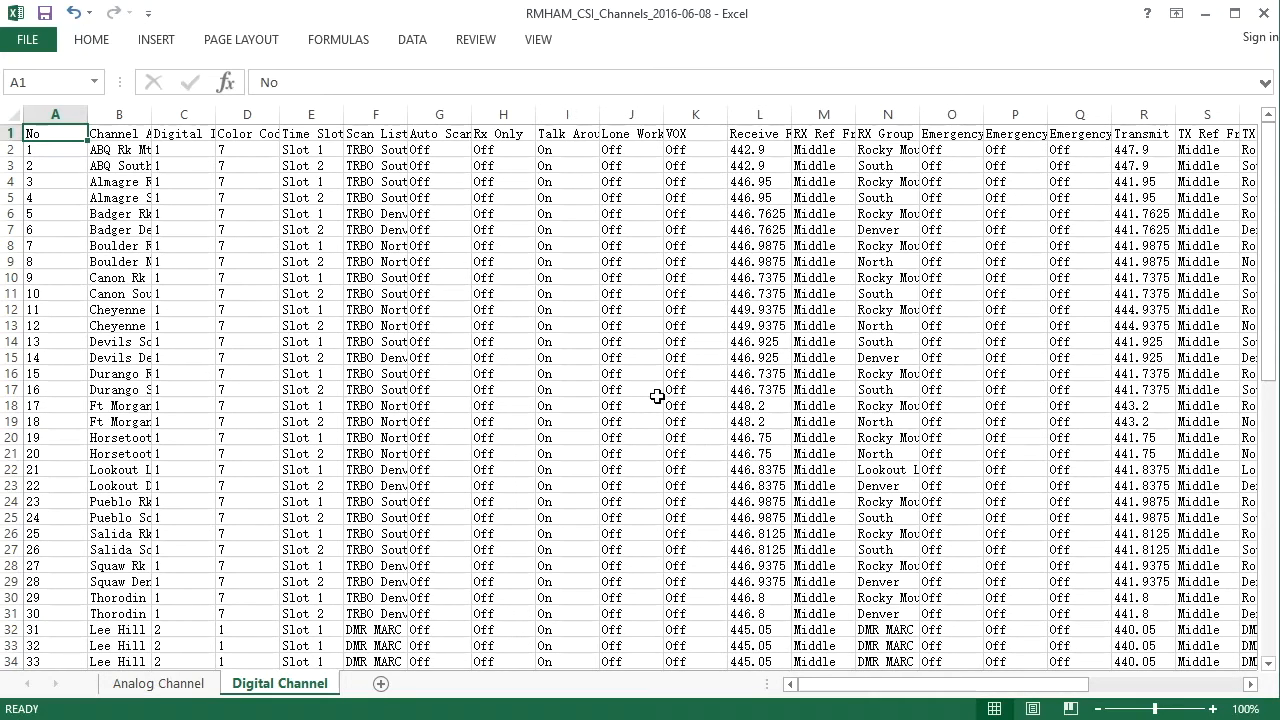
{"action": "mouse_move", "coordinate": [980, 110]}
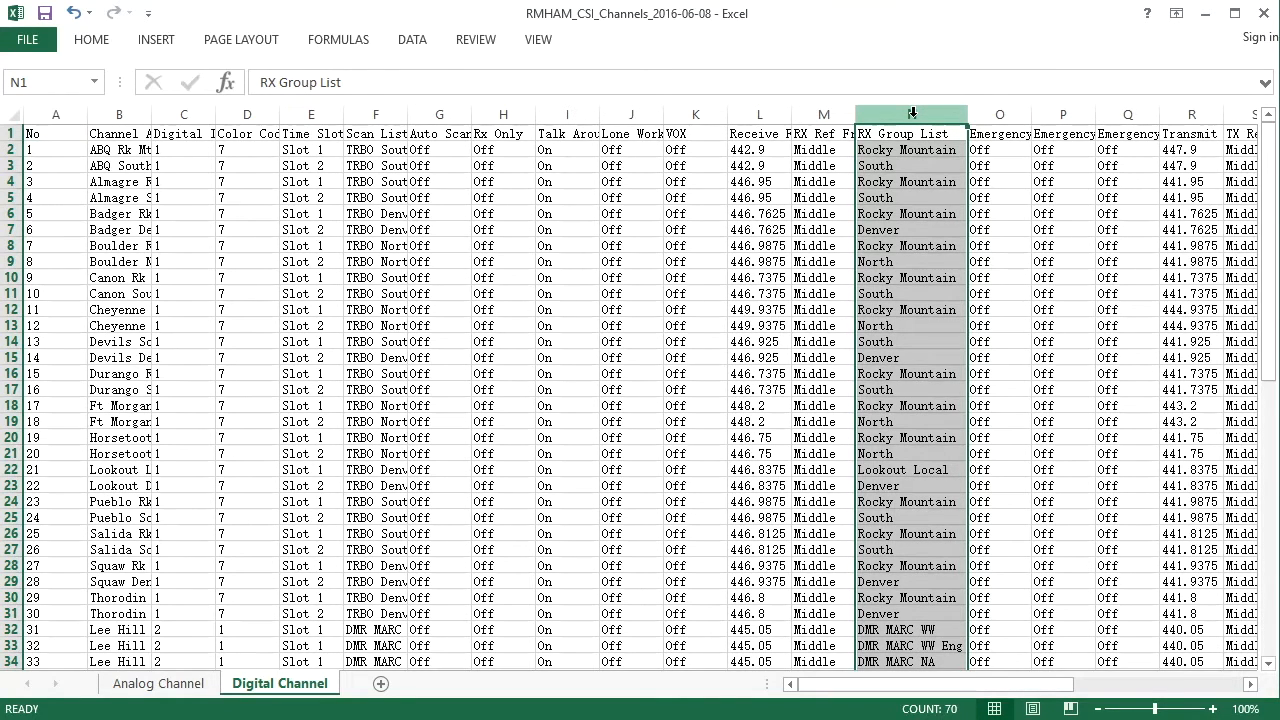
{"action": "left_click", "coordinate": [910, 114]}
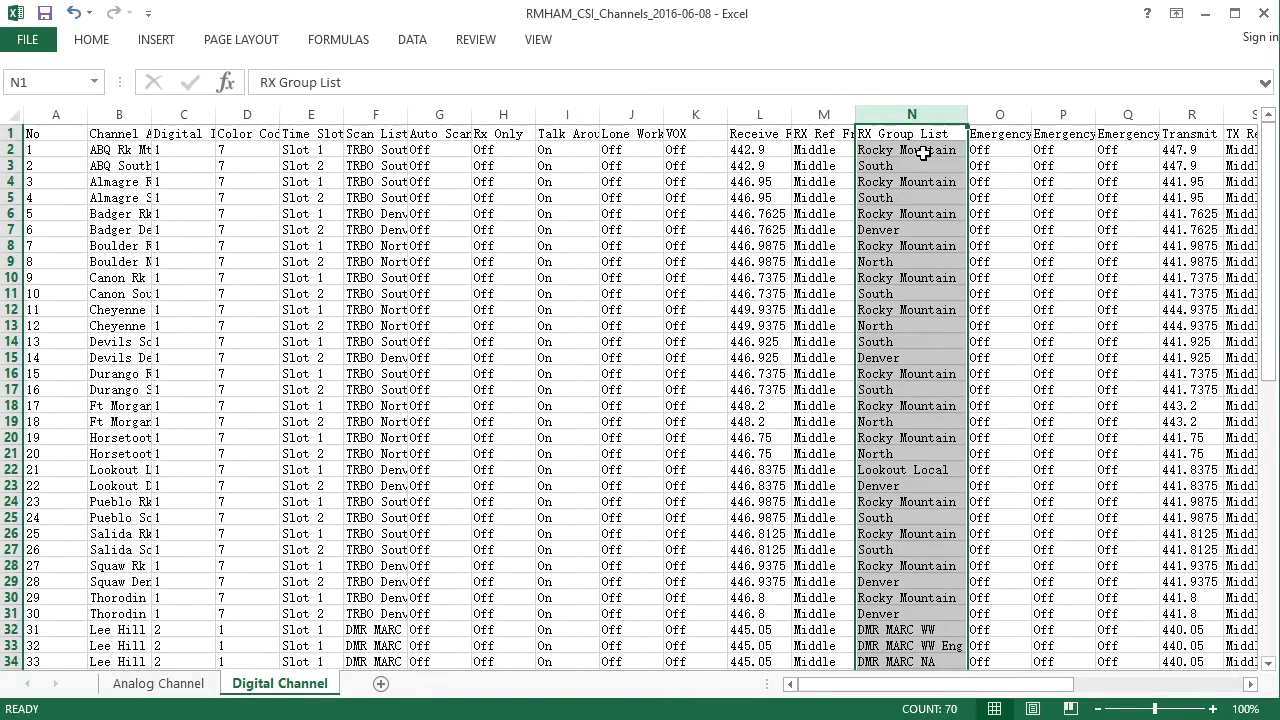
{"action": "left_click", "coordinate": [908, 150]}
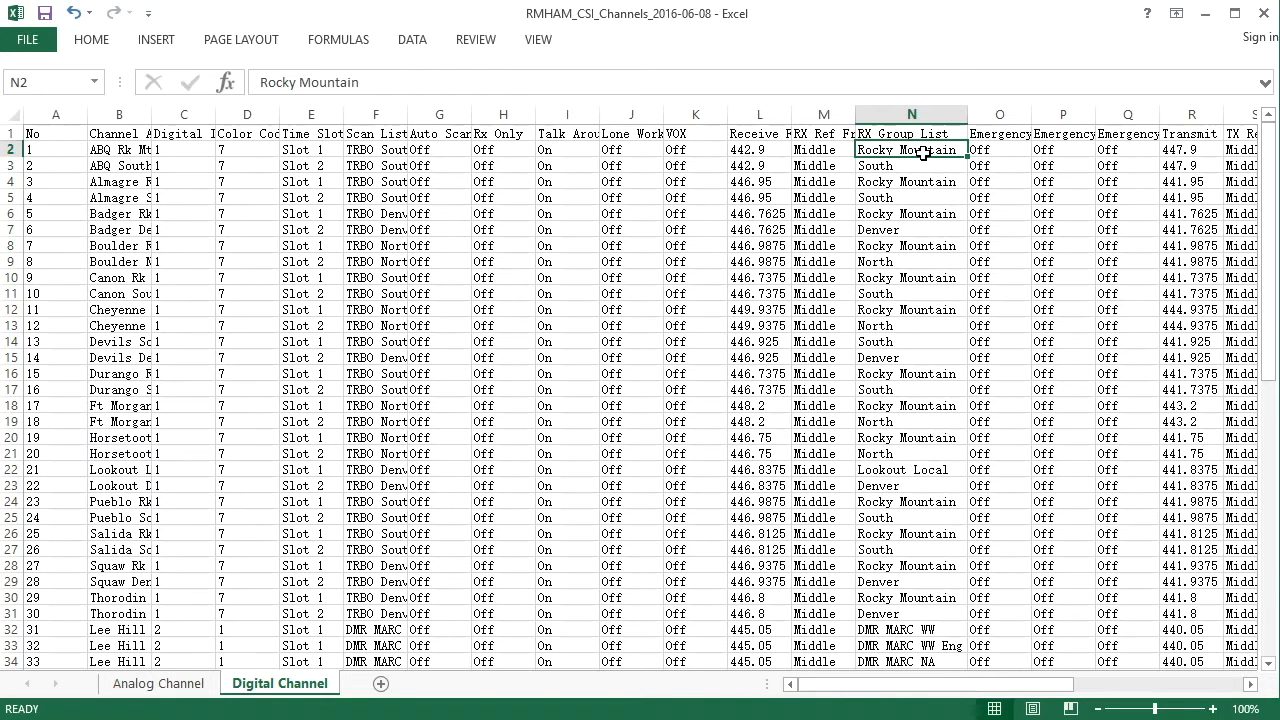
{"action": "mouse_move", "coordinate": [1035, 700]}
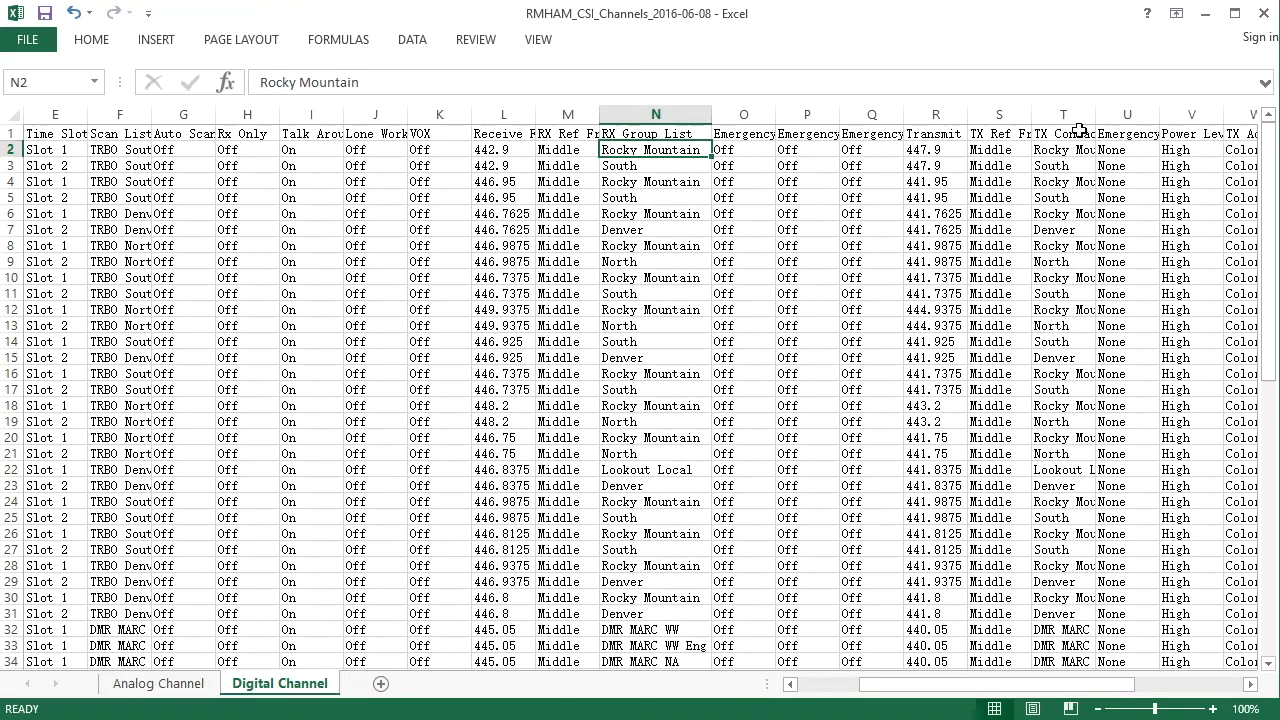
{"action": "left_click", "coordinate": [1088, 149]}
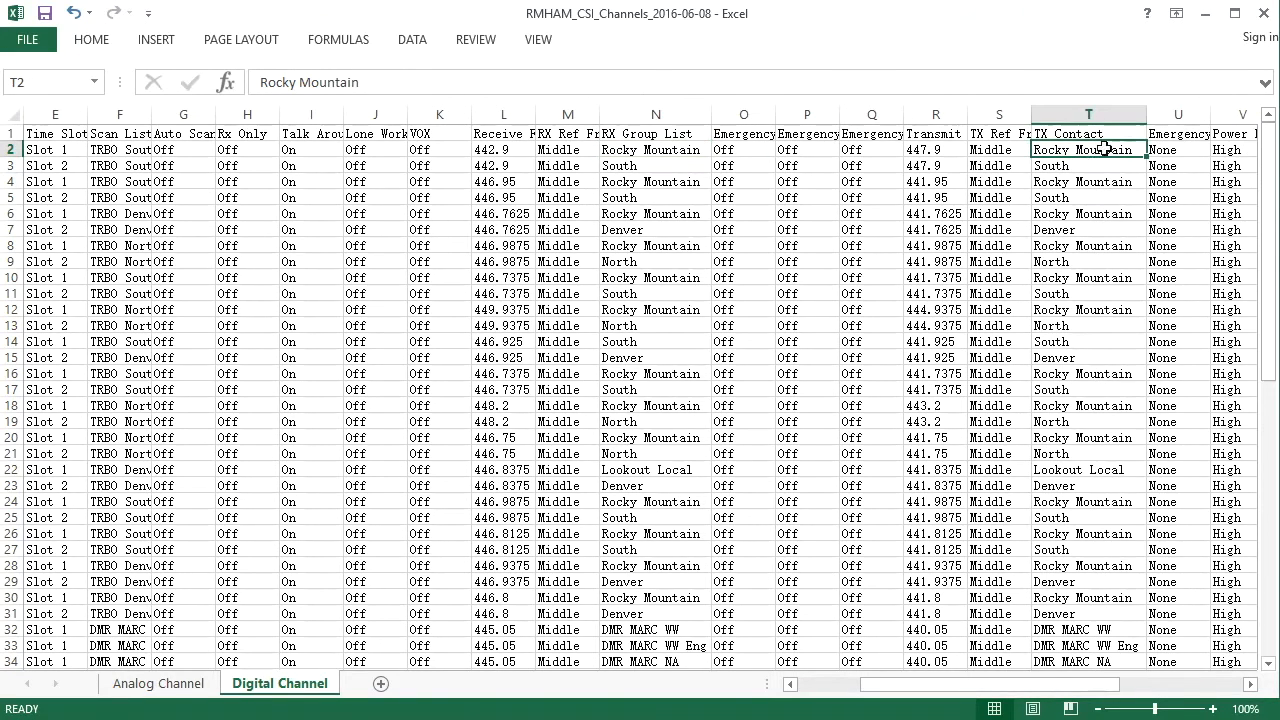
{"action": "mouse_move", "coordinate": [1110, 148]}
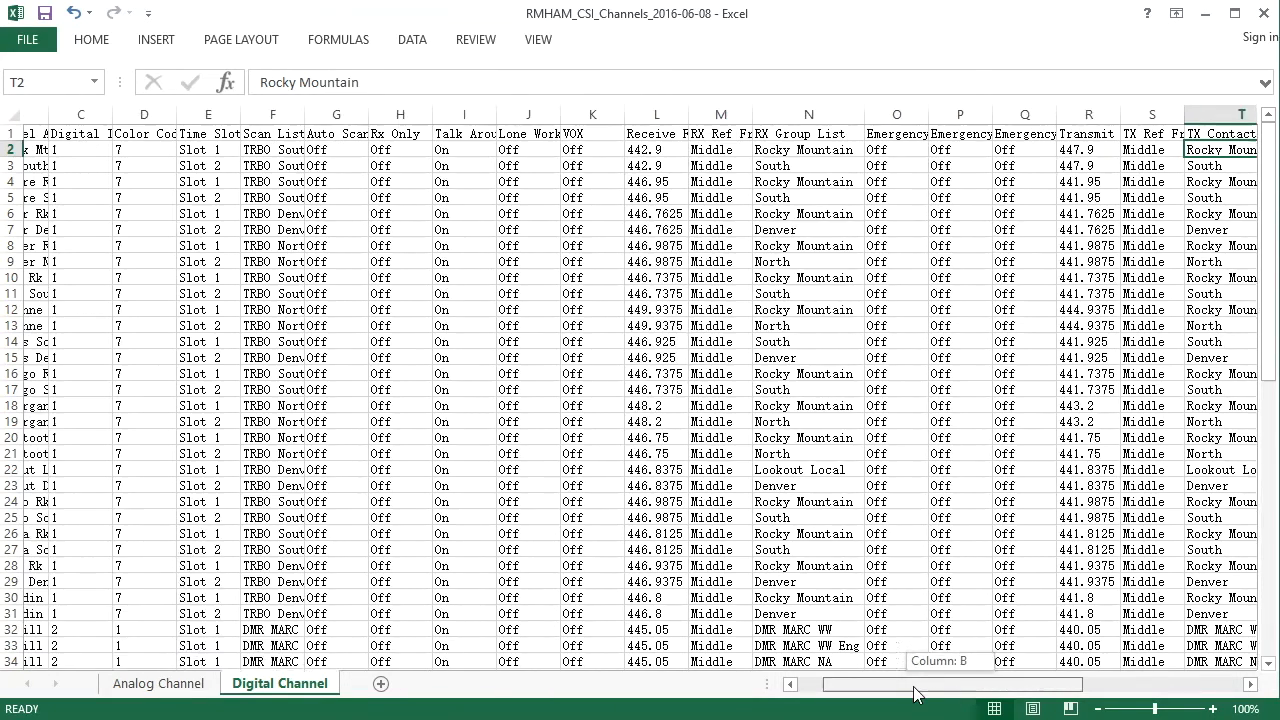
{"action": "scroll", "scroll_direction": "left", "scroll_amount": 3}
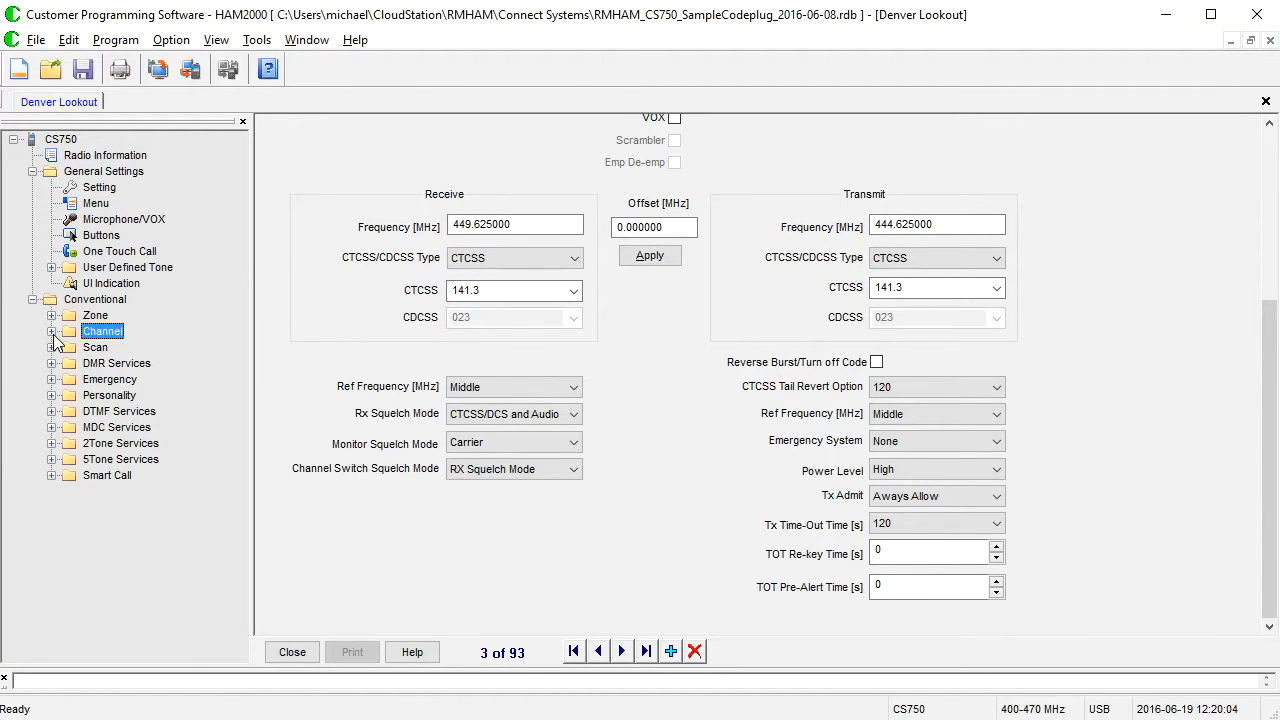
{"action": "mouse_move", "coordinate": [107, 396]}
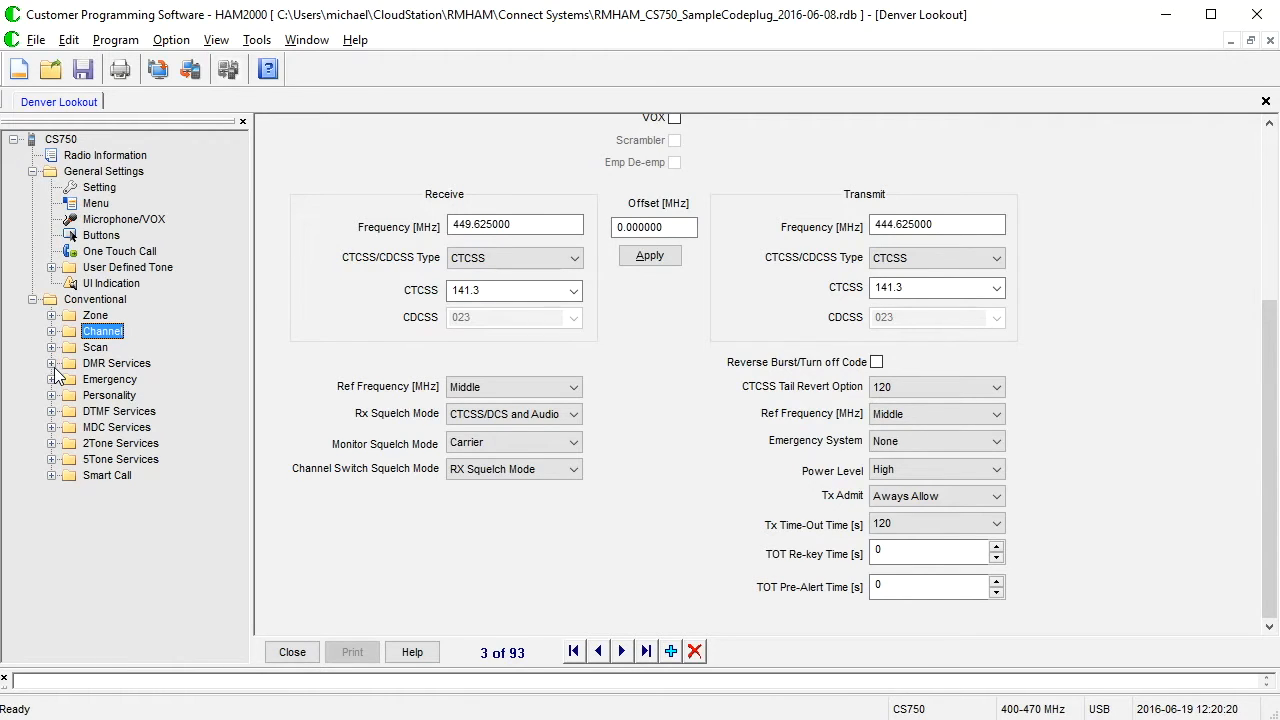
Expand DMR Services and show the Contact list of talk groups and call IDs
{"action": "left_click", "coordinate": [52, 363]}
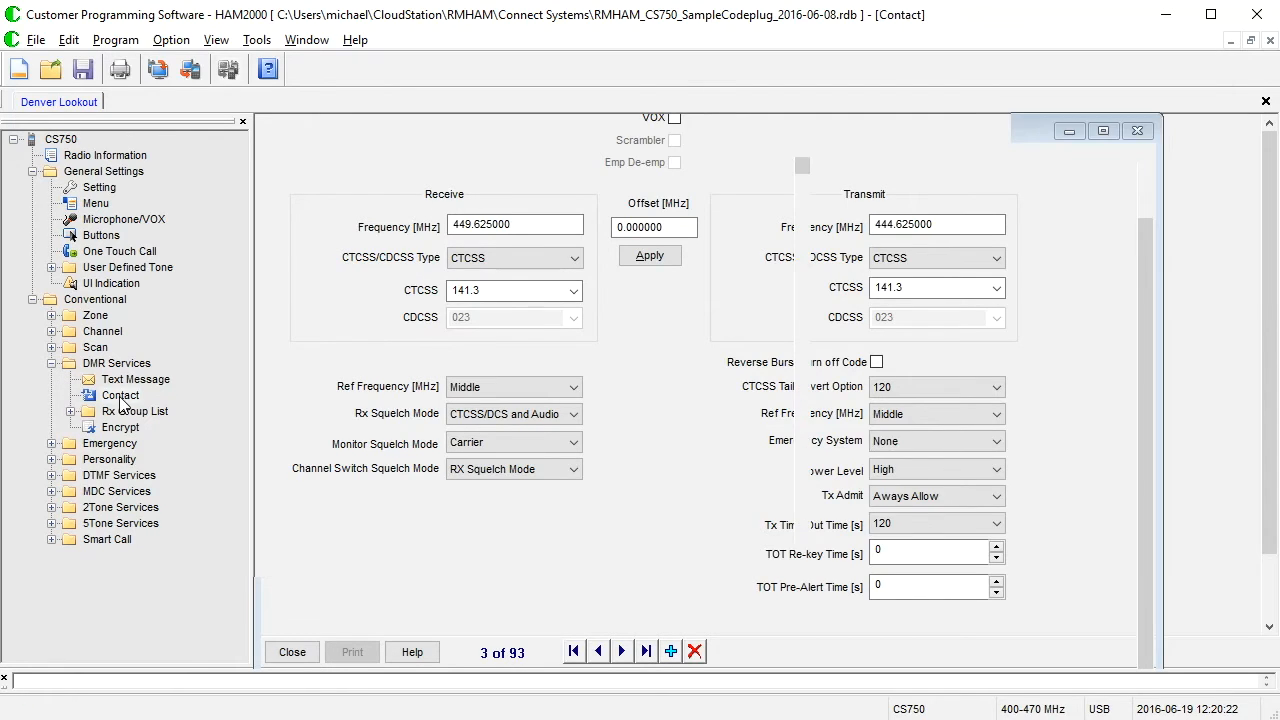
{"action": "left_click", "coordinate": [120, 395]}
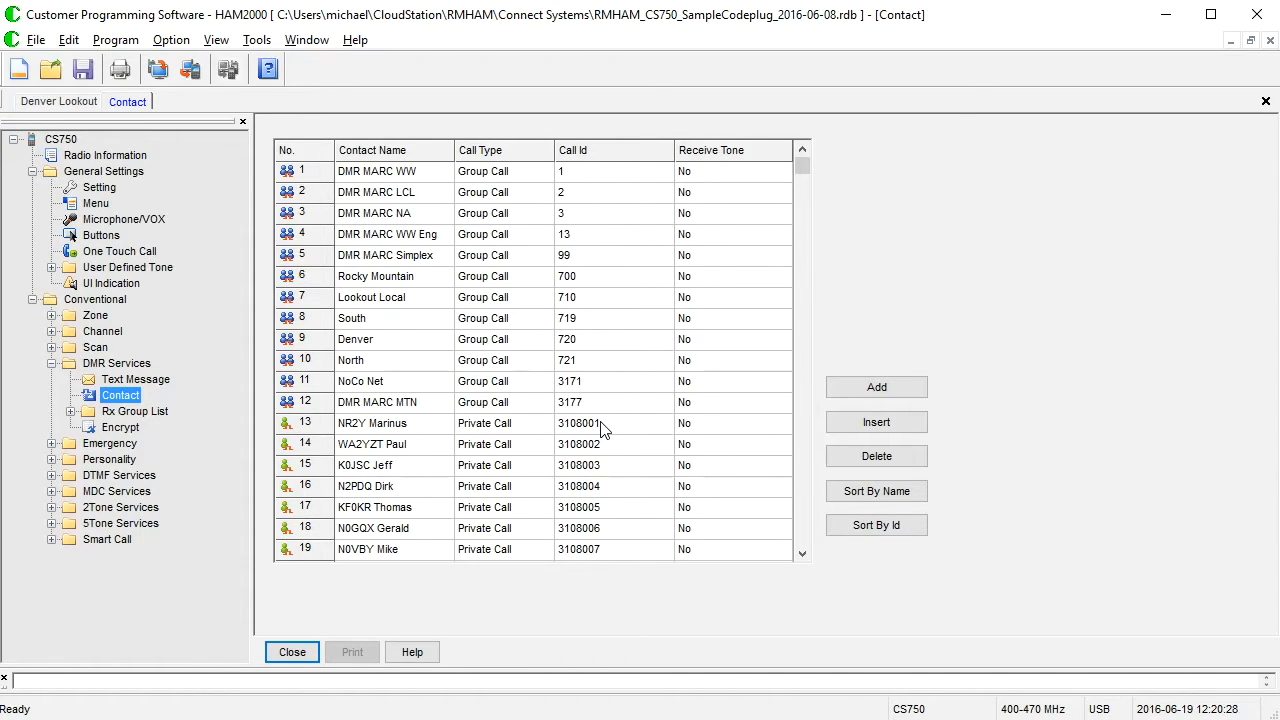
{"action": "mouse_move", "coordinate": [345, 245]}
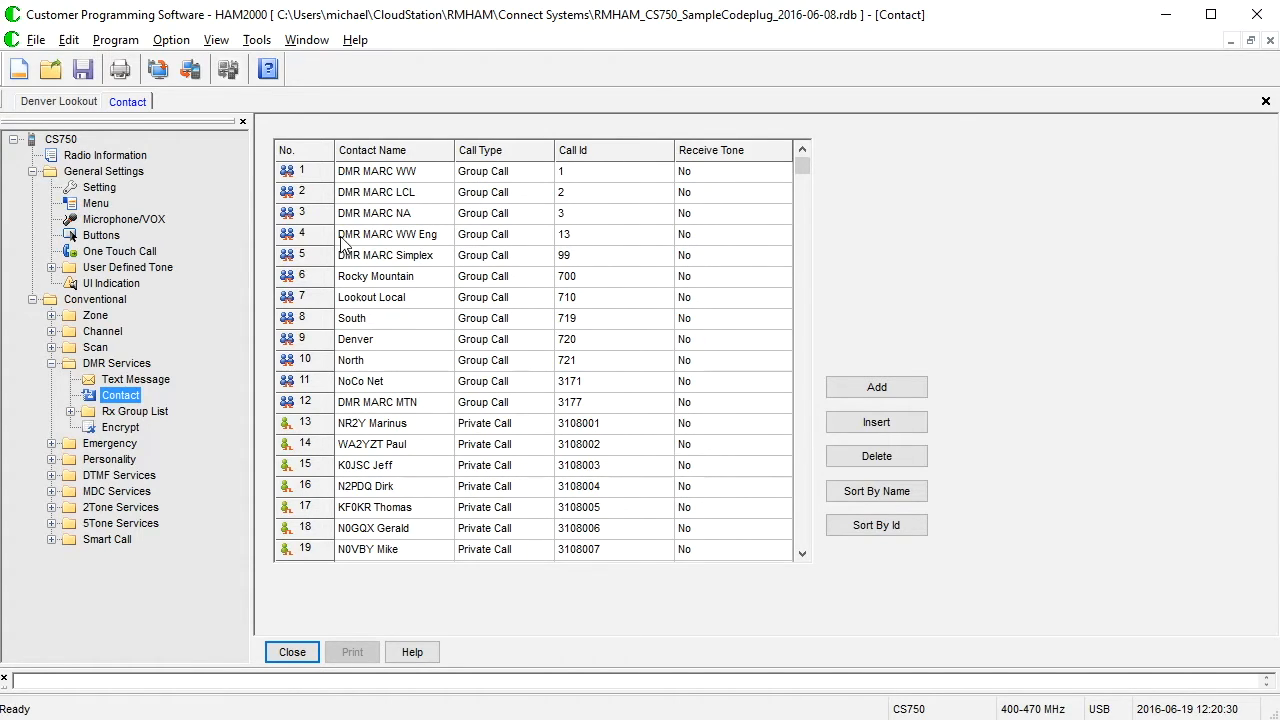
{"action": "mouse_move", "coordinate": [618, 388]}
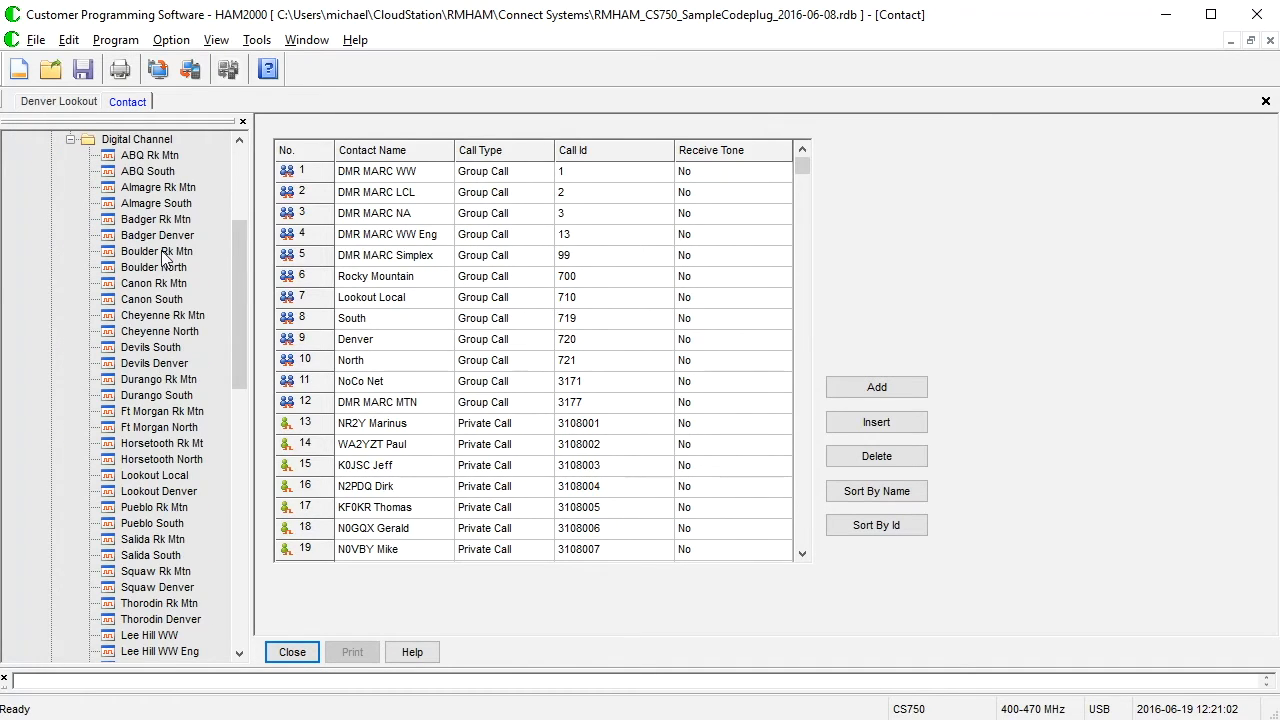
Open the ABQ Rk Mtn digital channel record using the Rocky Mountain group
{"action": "double_click", "coordinate": [149, 155]}
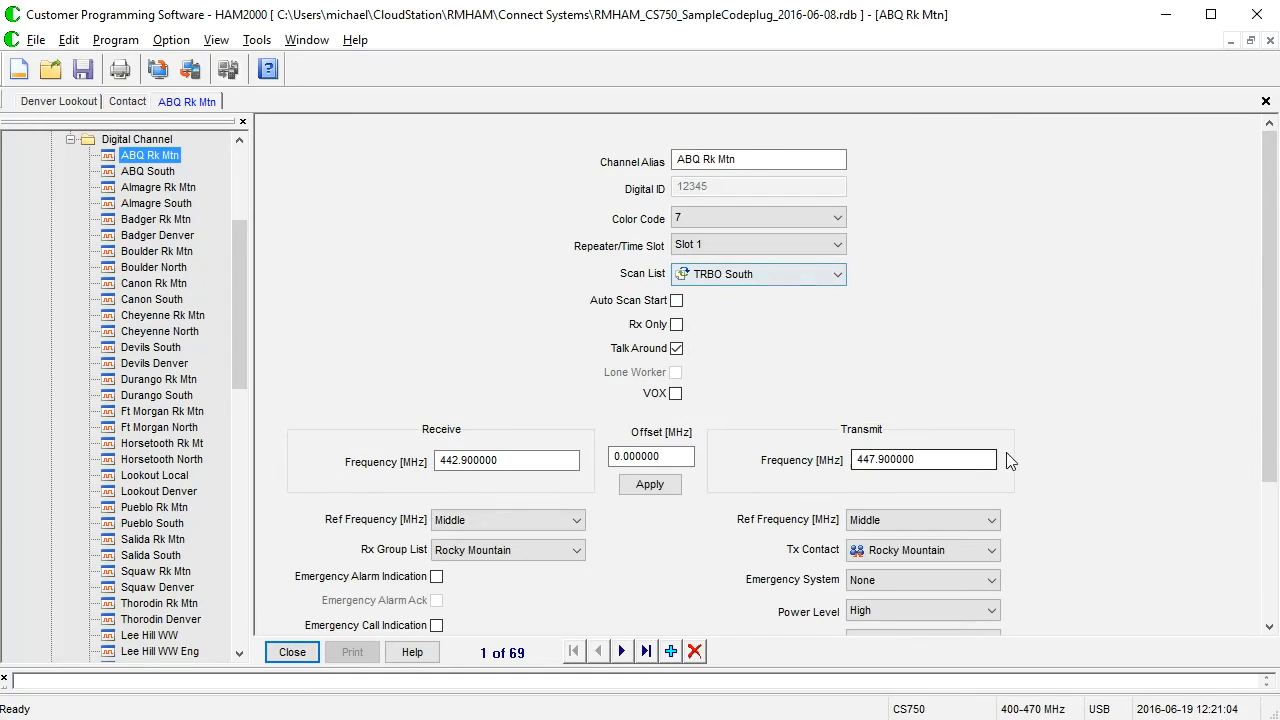